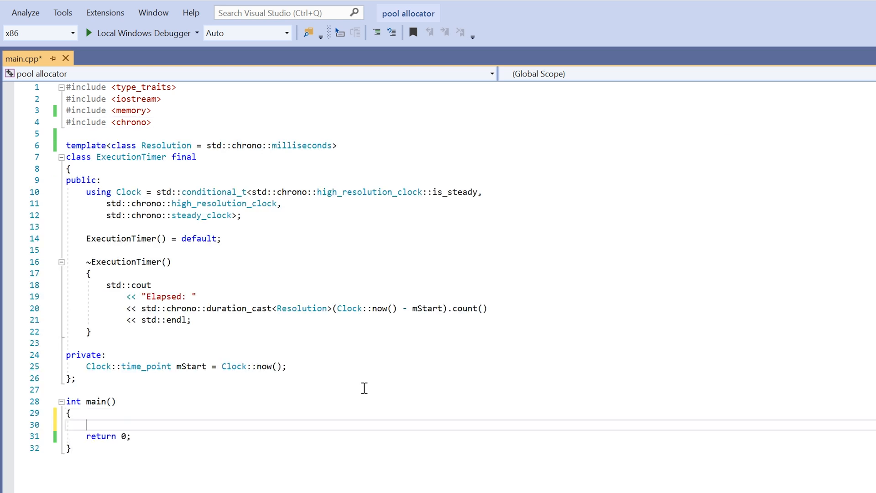
- In main, add 'ExecutionTimer<> timer;' and a block running 'delete new int' 100000 times
{"action": "type", "text": "ExecutionTimer<"}
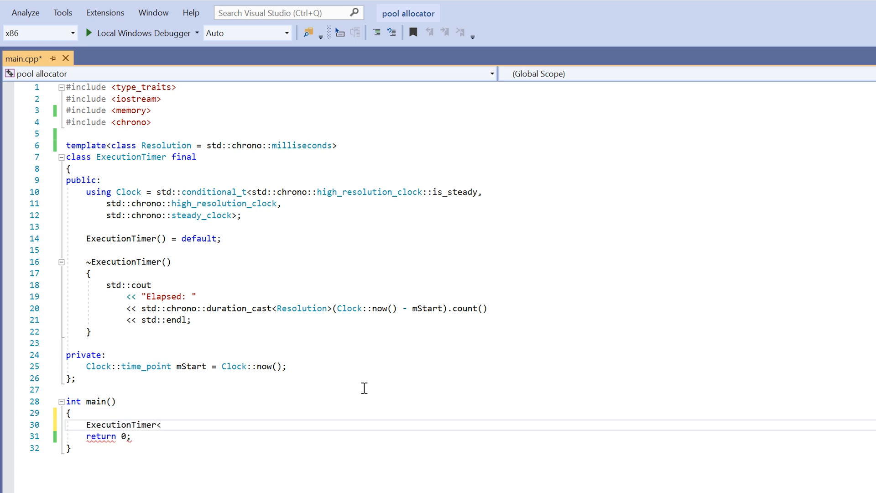
{"action": "type", "text": ">"}
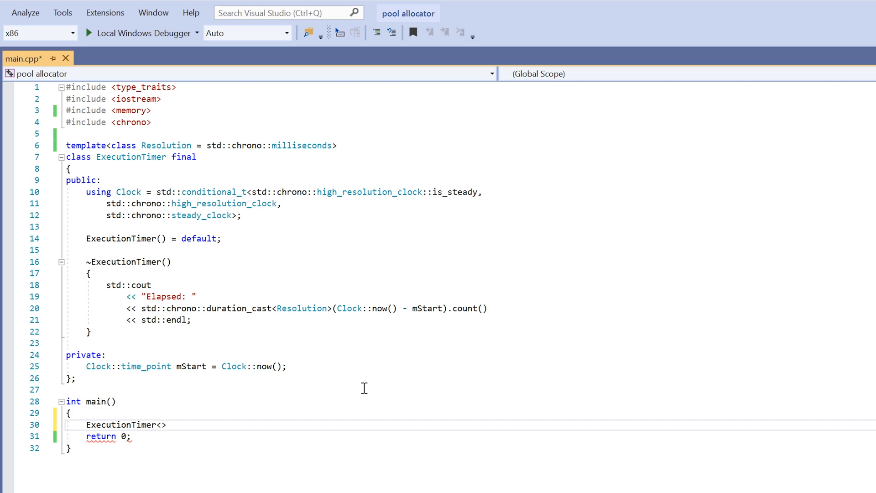
{"action": "type", "text": "timer;"}
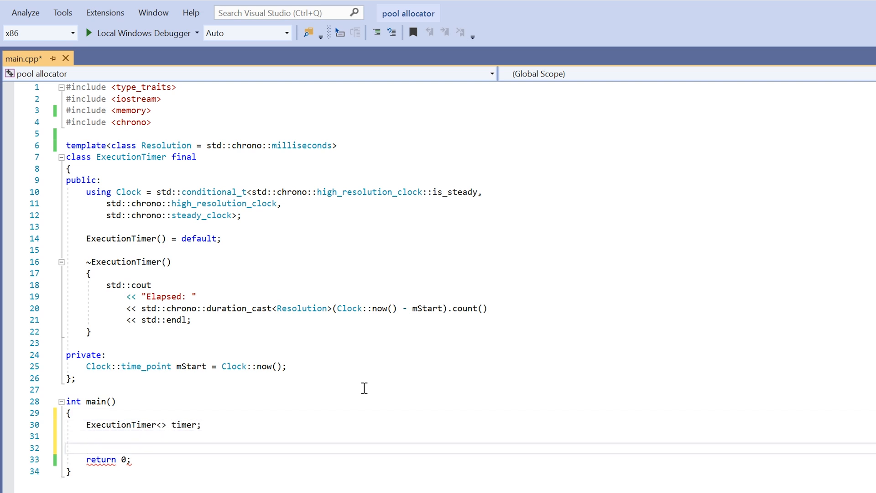
{"action": "type", "text": "{"}
{"action": "type", "text": "for (auto i "}
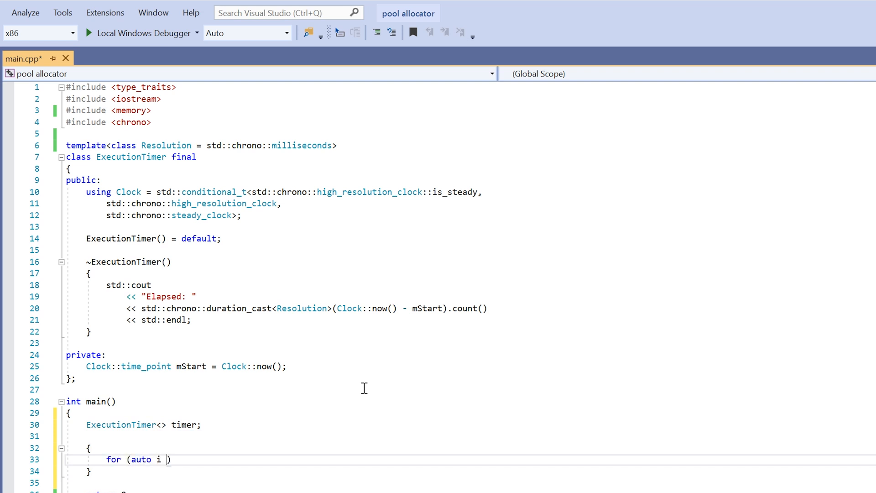
{"action": "type", "text": "= 0; i"}
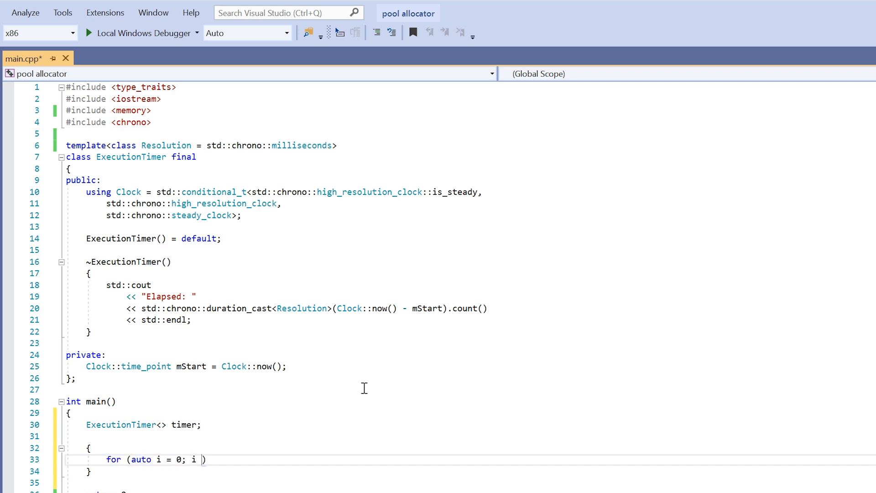
{"action": "type", "text": "< 100"}
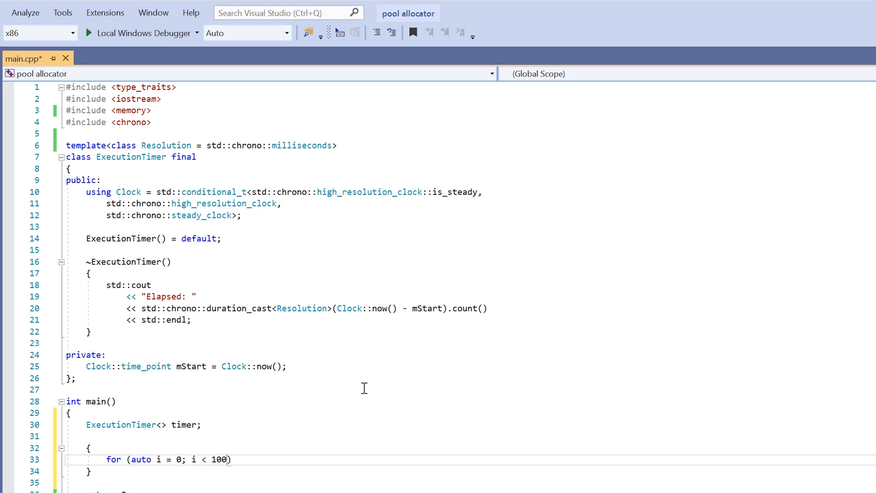
{"action": "type", "text": "000"}
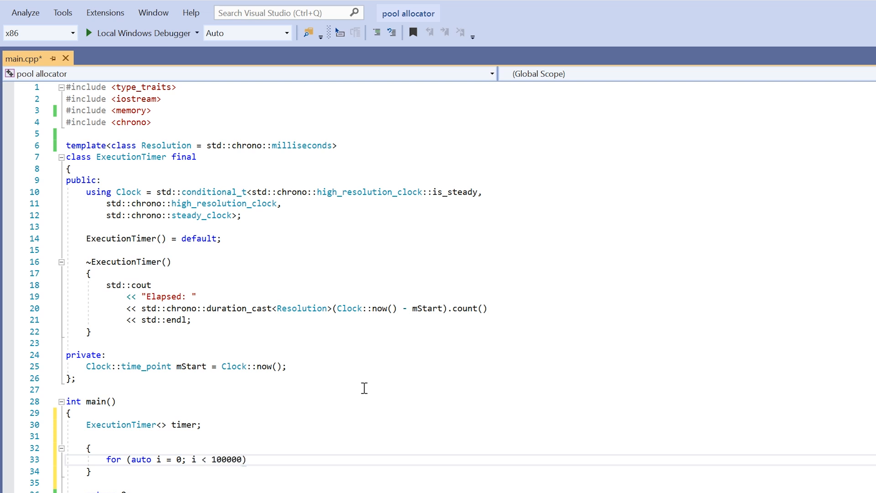
{"action": "type", "text": "; ++i"}
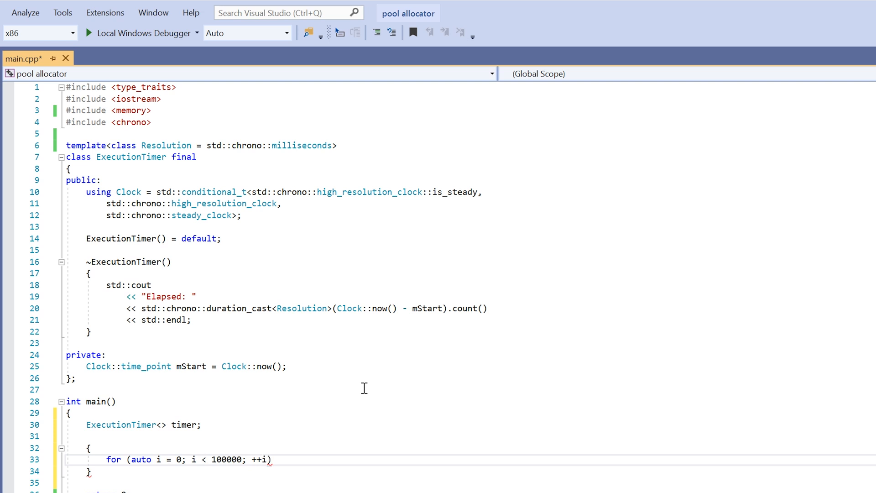
{"action": "type", "text": "delete new int"}
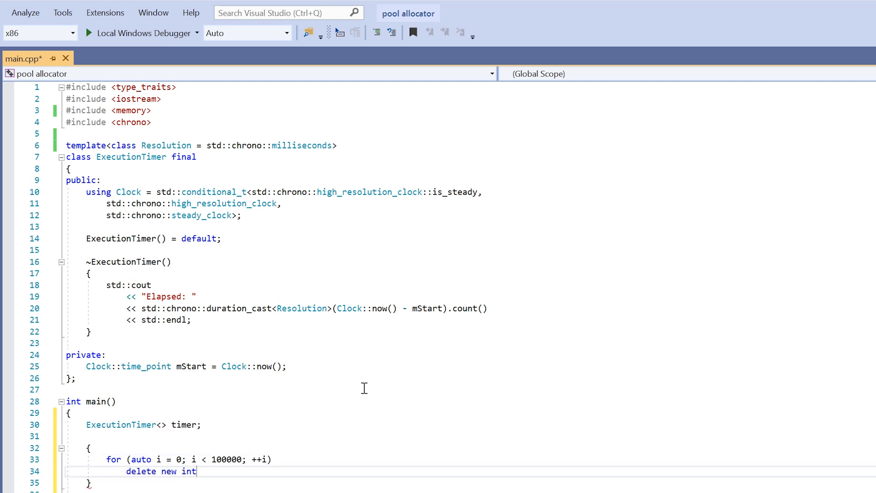
{"action": "double_click", "coordinate": [140, 471]}
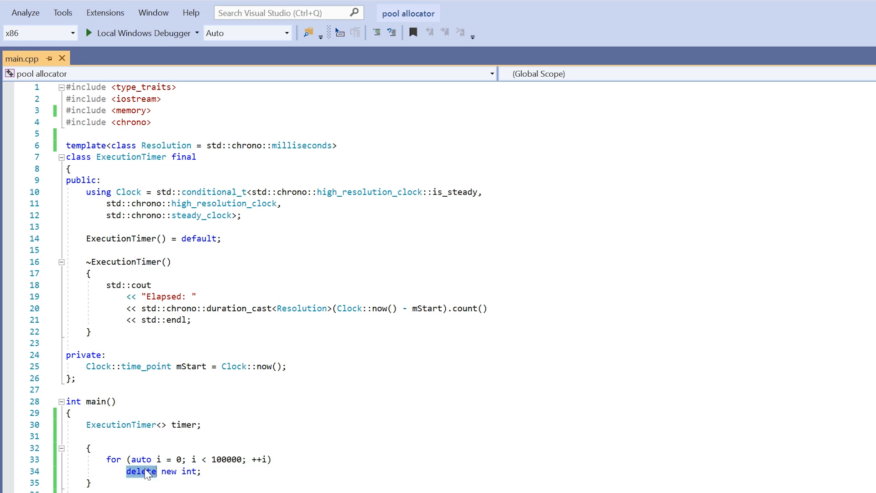
{"action": "double_click", "coordinate": [168, 471]}
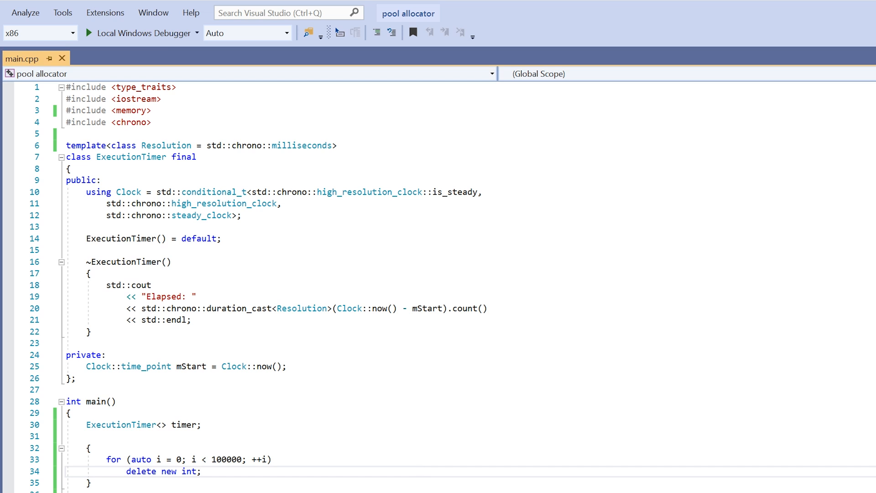
- Declare 'template<class T> class ObjectPool final' above ExecutionTimer
{"action": "type", "text": "template<cll"}
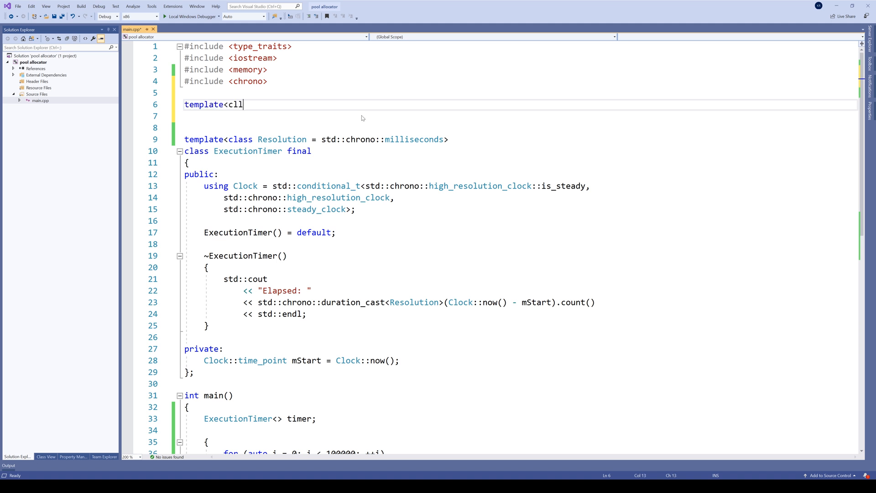
{"action": "type", "text": "class T>"}
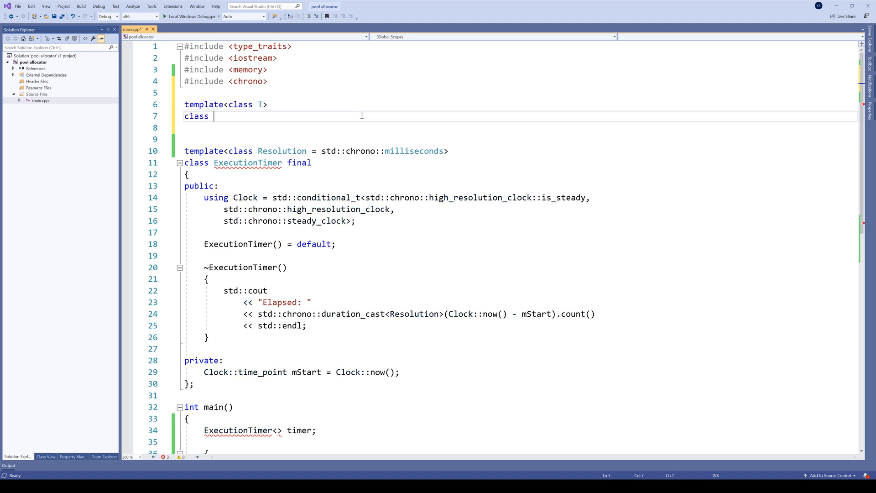
{"action": "type", "text": "ObjectPool final"}
{"action": "type", "text": "public:"}
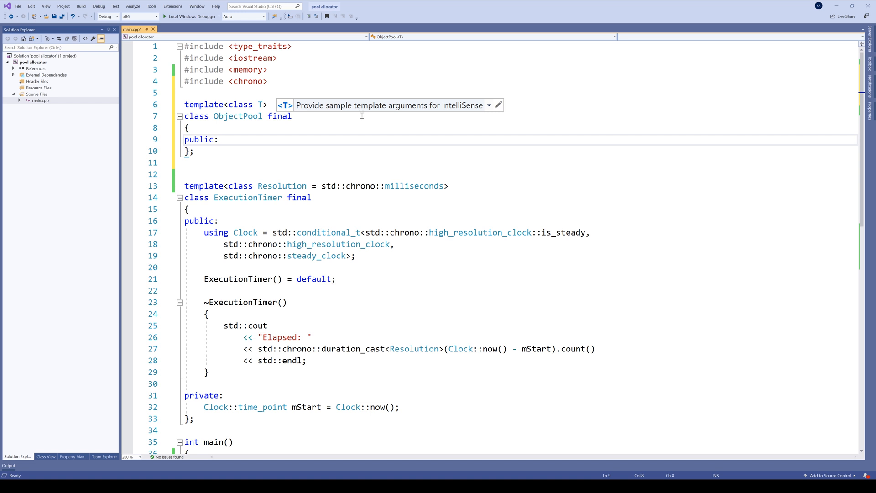
- Add 'using value_type = T;' and 'using pointer = value_type*;' aliases to ObjectPool
{"action": "type", "text": "using"}
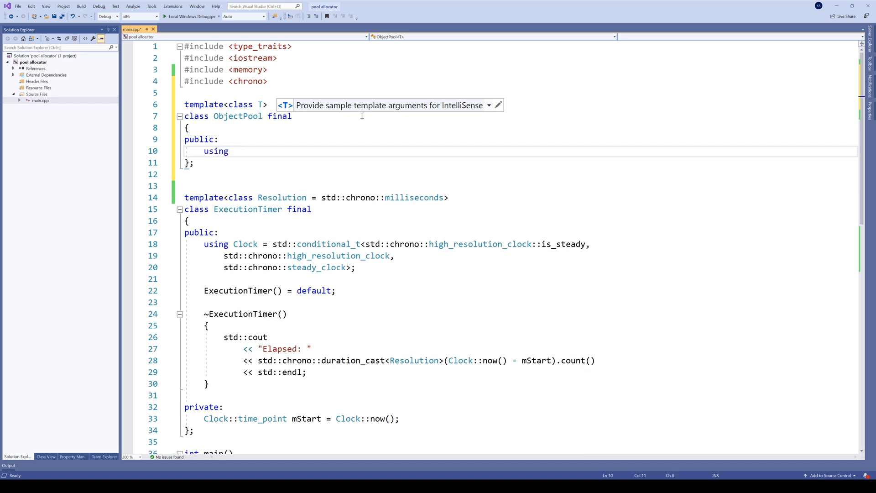
{"action": "type", "text": "value"}
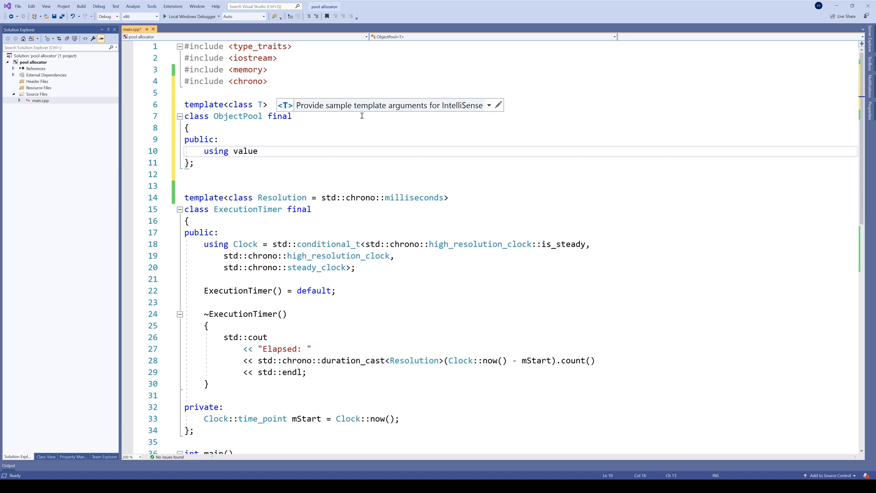
{"action": "type", "text": "_ty"}
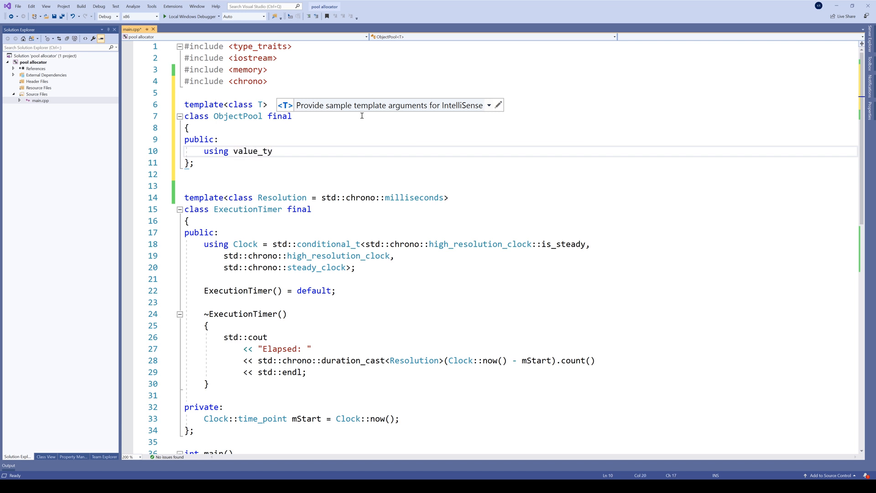
{"action": "type", "text": "pe = T;"}
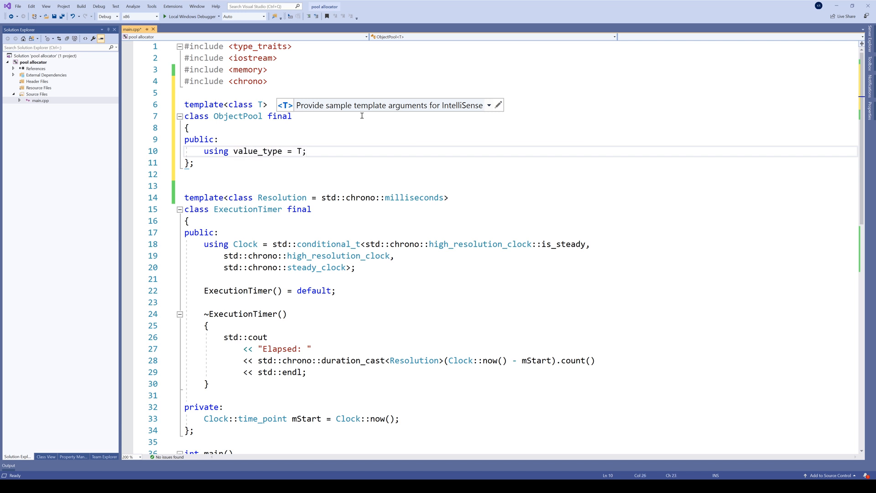
{"action": "type", "text": "using poin"}
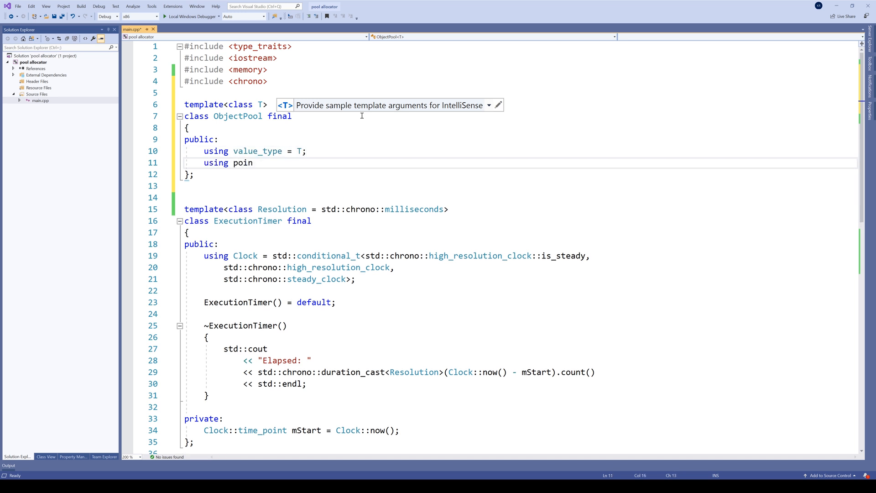
{"action": "type", "text": "ter ="}
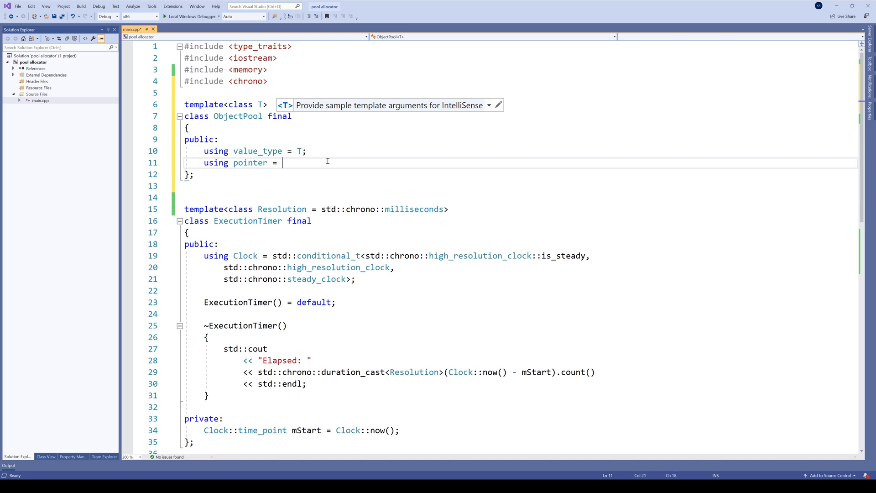
{"action": "type", "text": "value_type *;"}
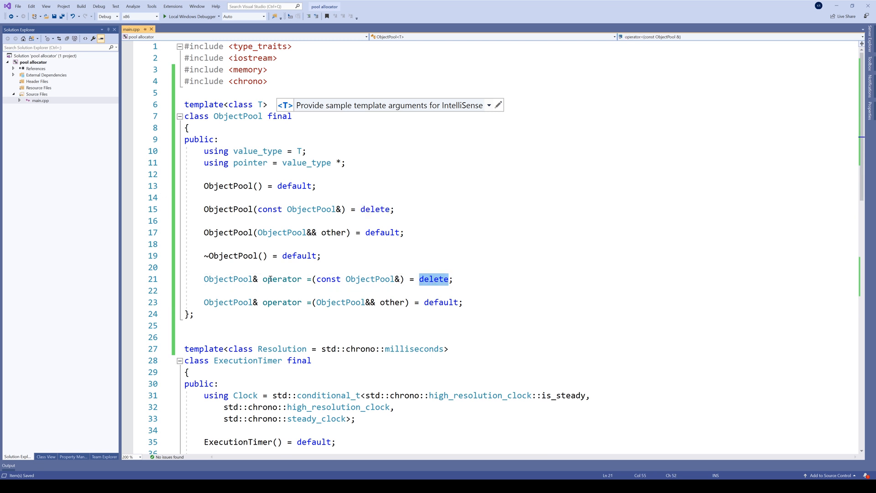
{"action": "double_click", "coordinate": [281, 278]}
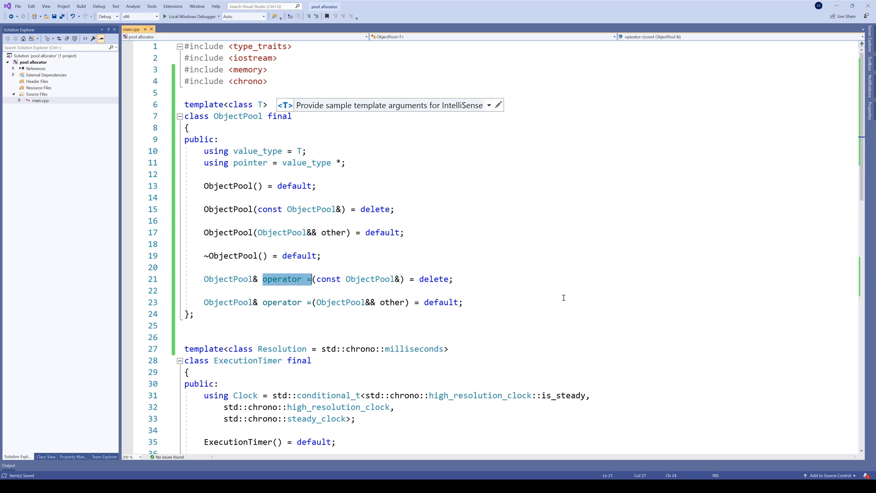
- Add a [[nodiscard]] 'pointer allocate()' member stub to ObjectPool
{"action": "scroll", "scroll_direction": "down", "scroll_amount": 3}
{"action": "type", "text": "[["}
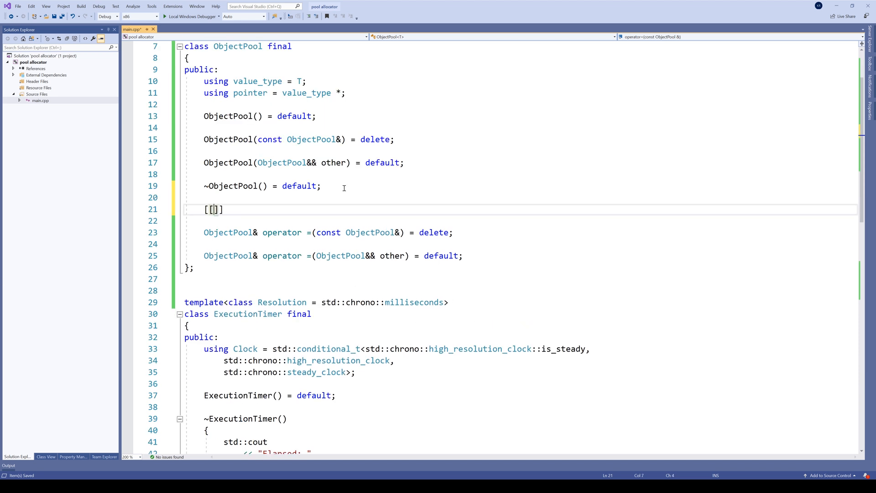
{"action": "type", "text": "nodis"}
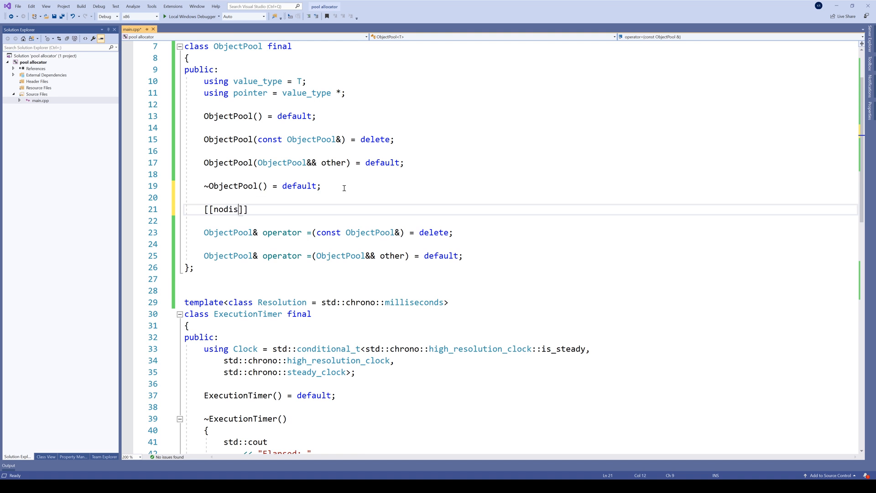
{"action": "type", "text": "card"}
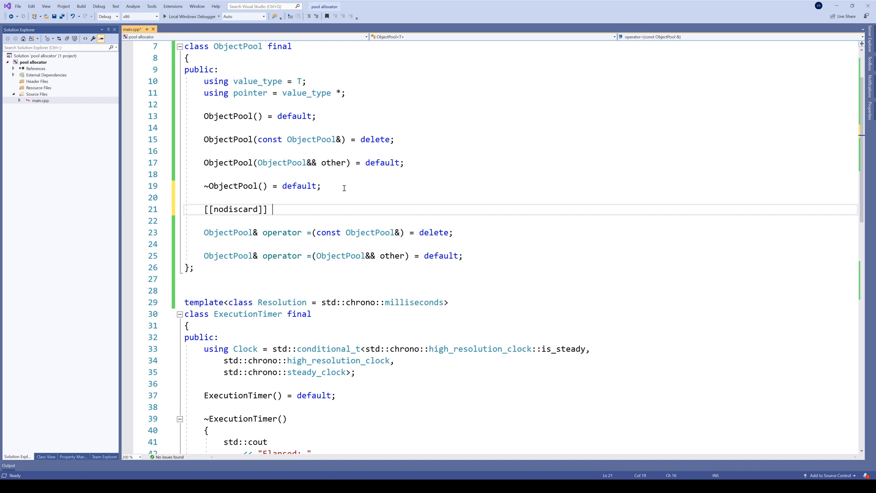
{"action": "type", "text": "poin"}
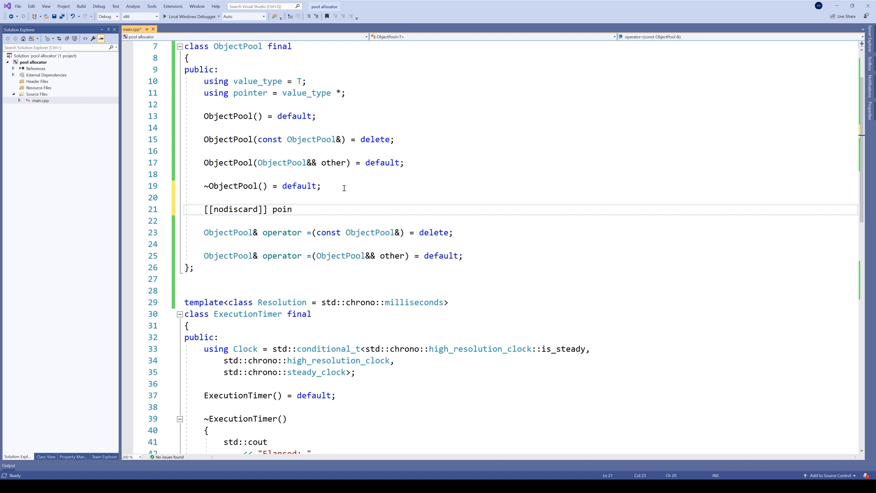
{"action": "type", "text": "ter"}
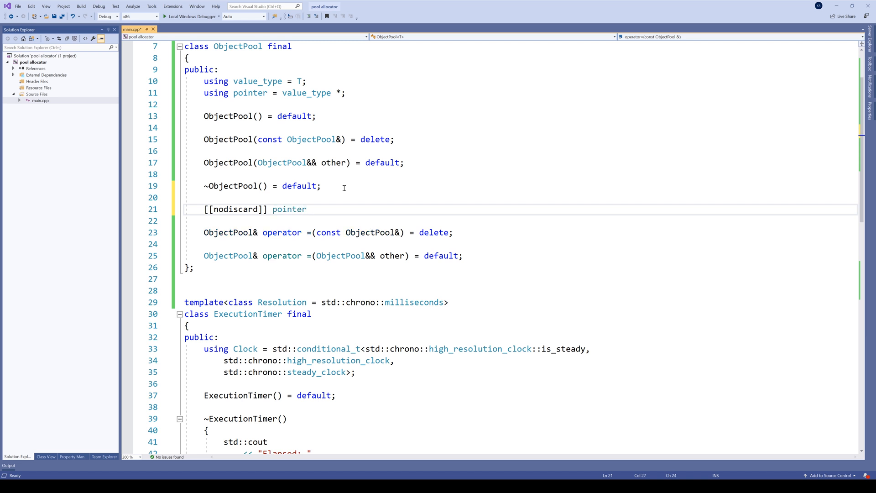
{"action": "type", "text": "allocate"}
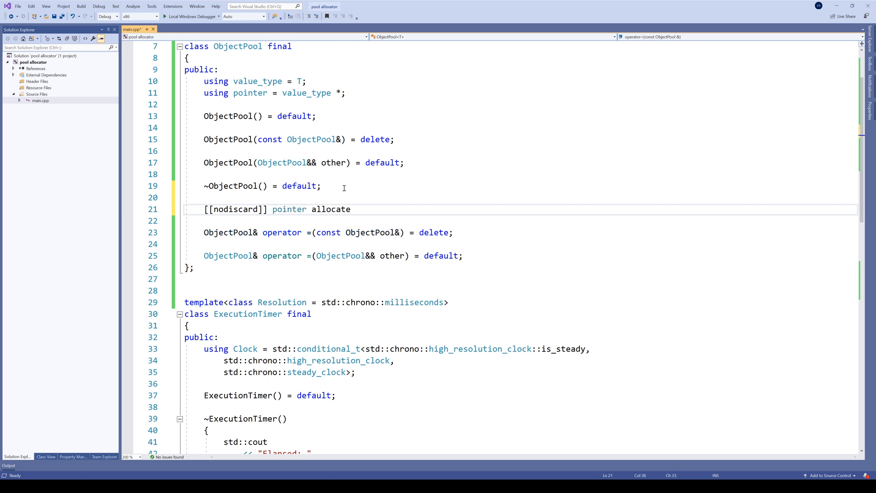
{"action": "type", "text": "()"}
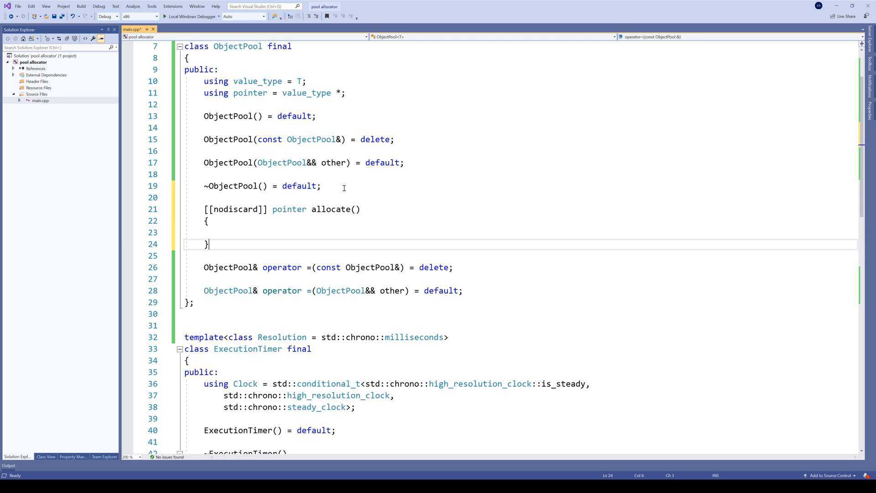
- Add a noexcept 'void deallocate(pointer p)' member stub
{"action": "type", "text": "void deallocate"}
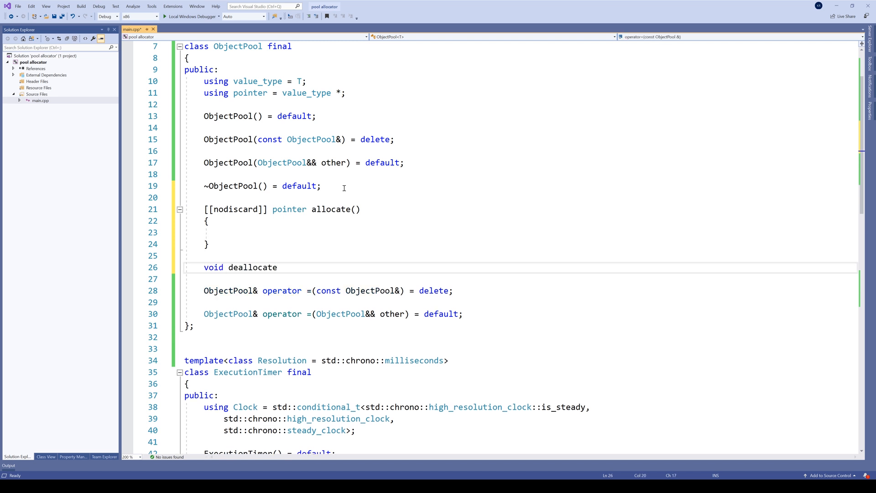
{"action": "type", "text": "() noexcept"}
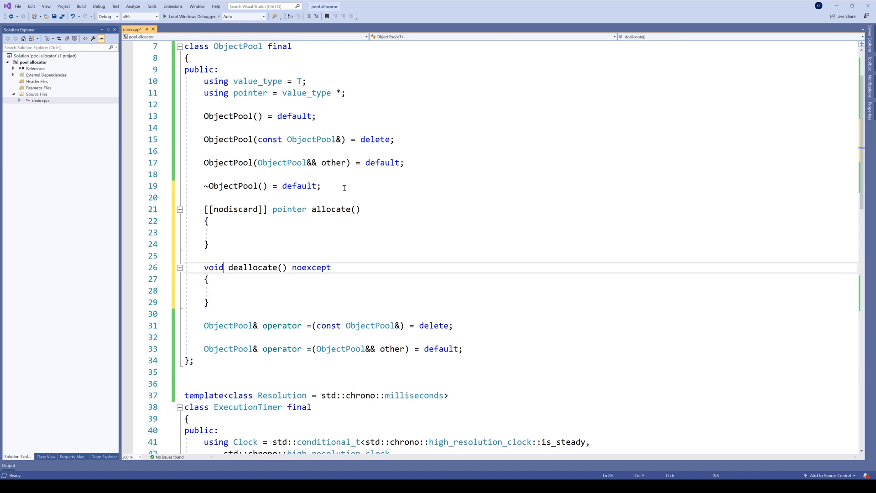
{"action": "type", "text": "pointe"}
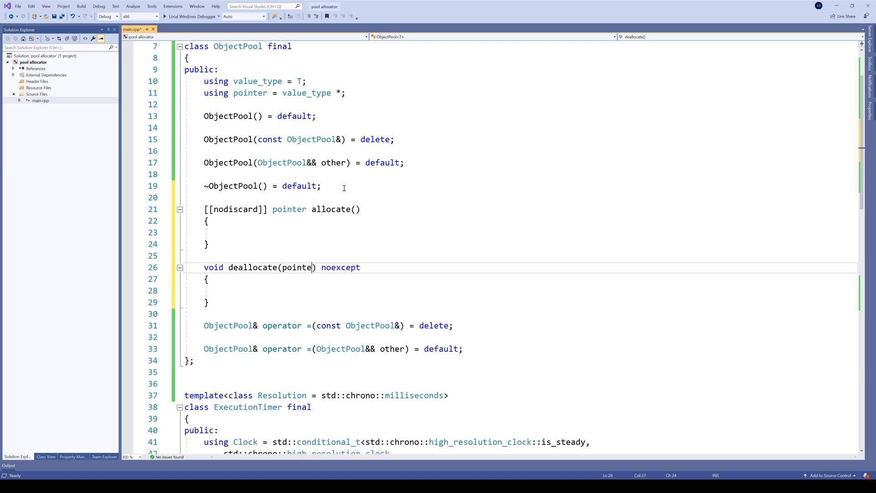
{"action": "type", "text": "p"}
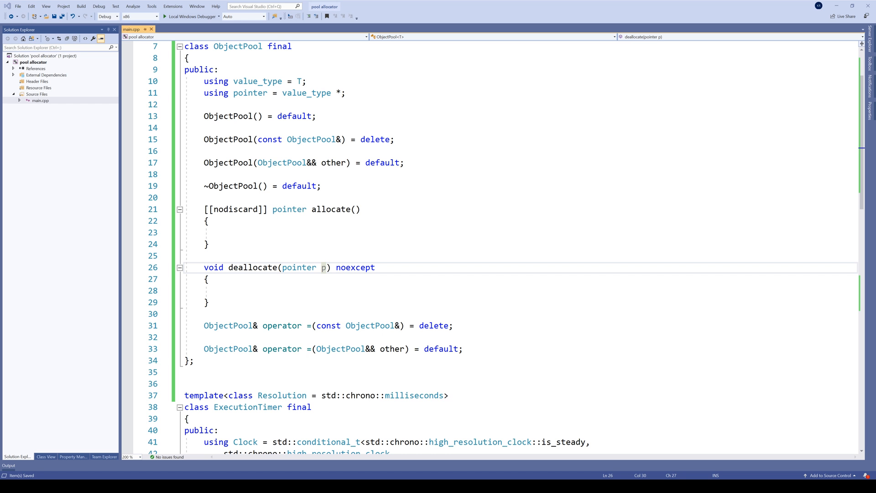
- Declare 'const static std::size_t Size = 100000;' at the top of the public section
{"action": "type", "text": "const st"}
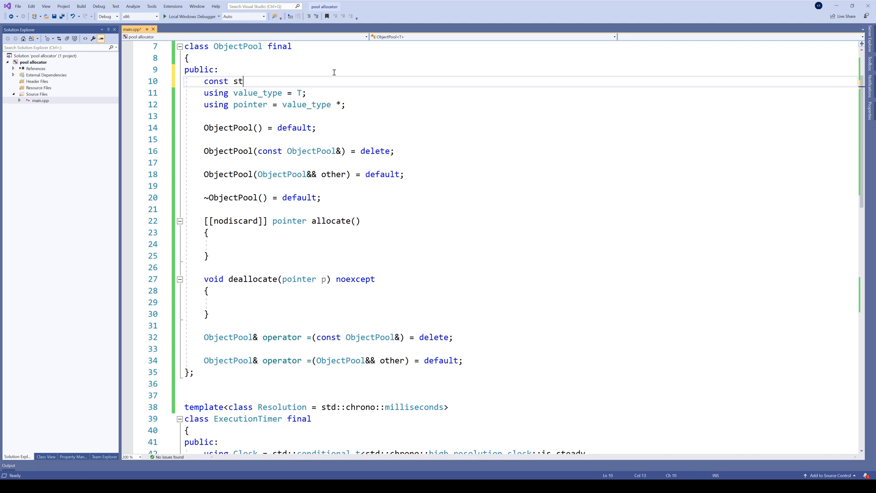
{"action": "type", "text": "atic std::s"}
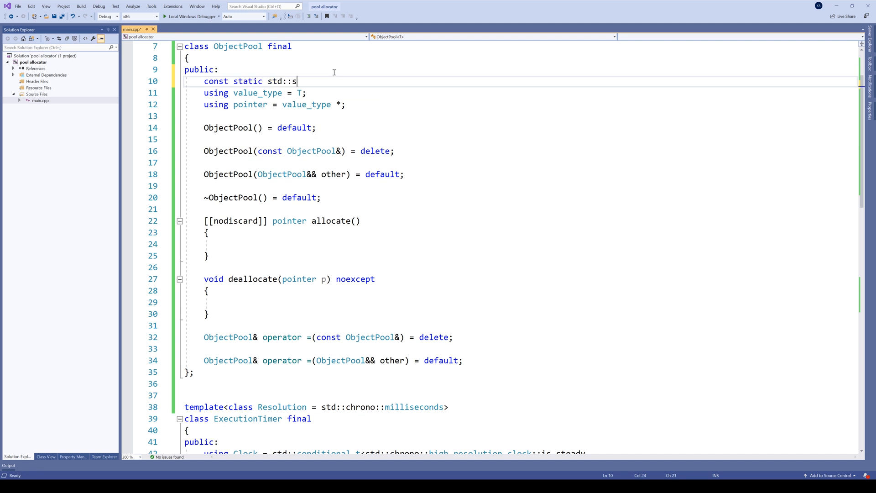
{"action": "type", "text": "iz"}
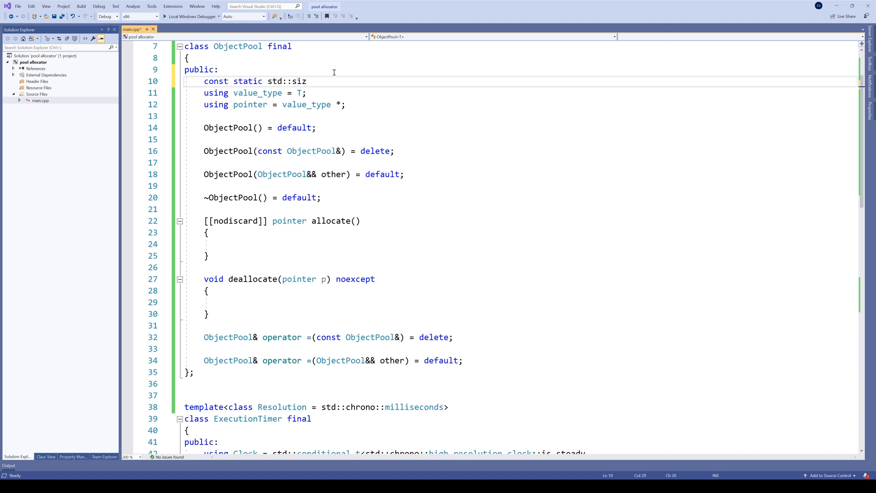
{"action": "type", "text": "e_t Size = 100000;"}
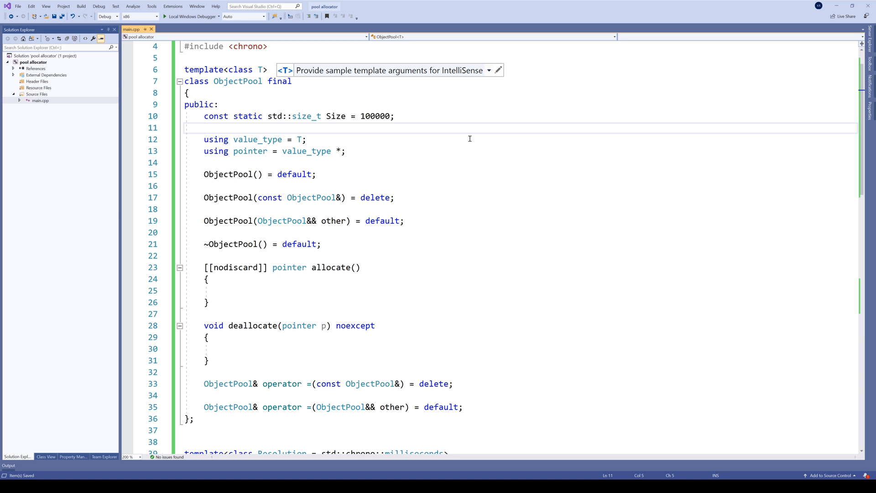
{"action": "left_click", "coordinate": [204, 127]}
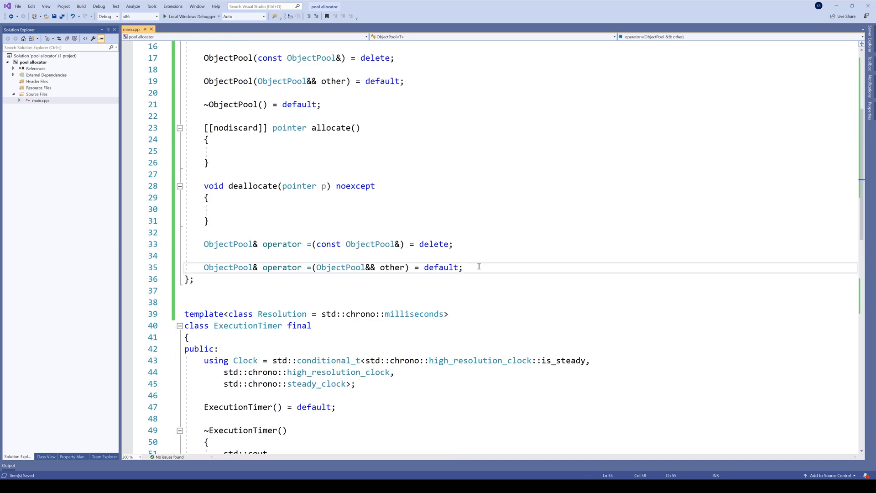
- Add private union Item with aligned_storage_t mStorage sized for value_type and 'Item* mNext;'
{"action": "type", "text": "private:"}
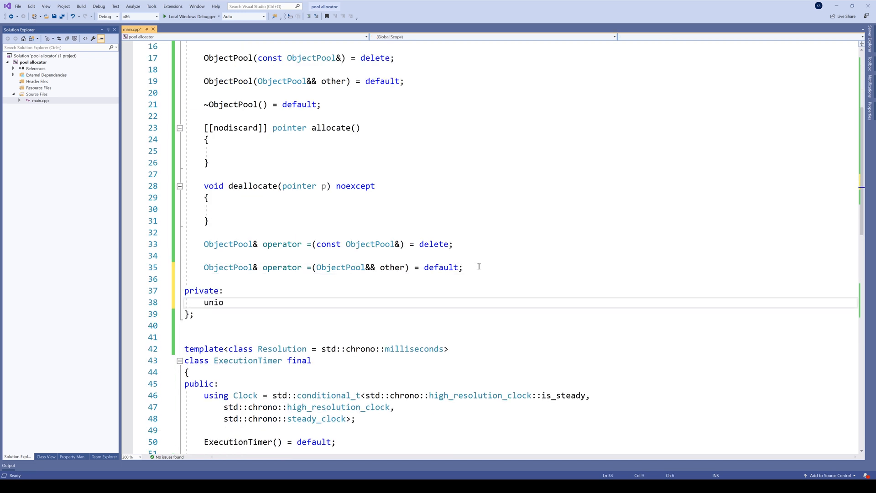
{"action": "type", "text": "n Item"}
{"action": "type", "text": "{"}
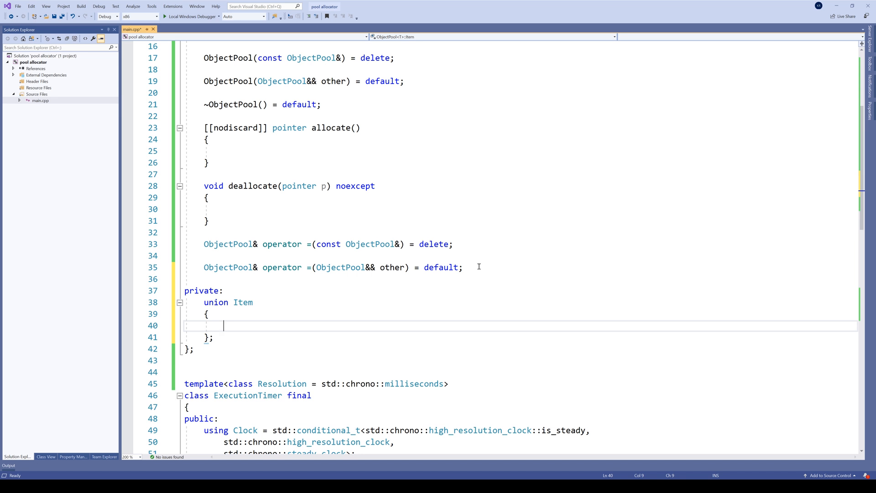
{"action": "type", "text": "std::ali"}
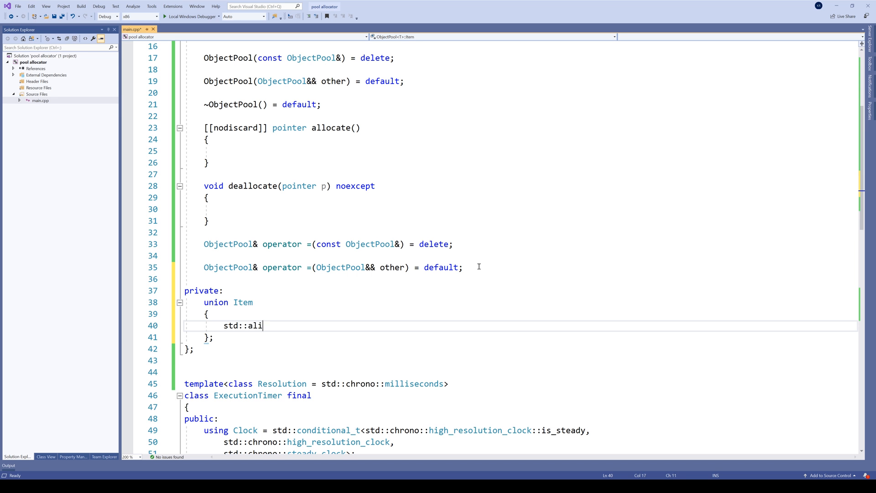
{"action": "type", "text": "gned_storage_t<>"}
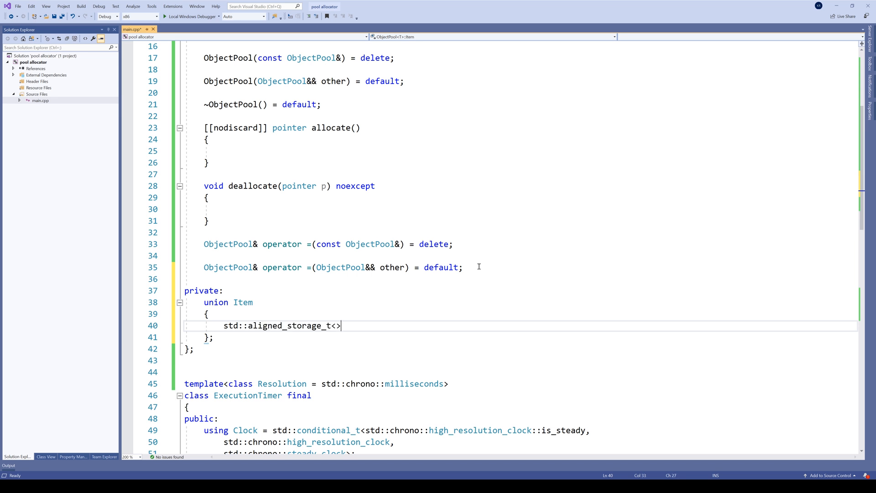
{"action": "key", "text": "Left"}
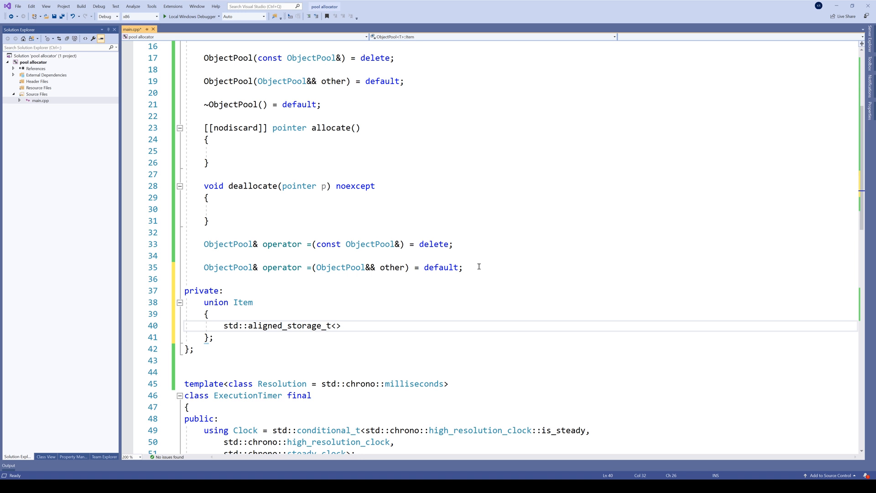
{"action": "type", "text": "s"}
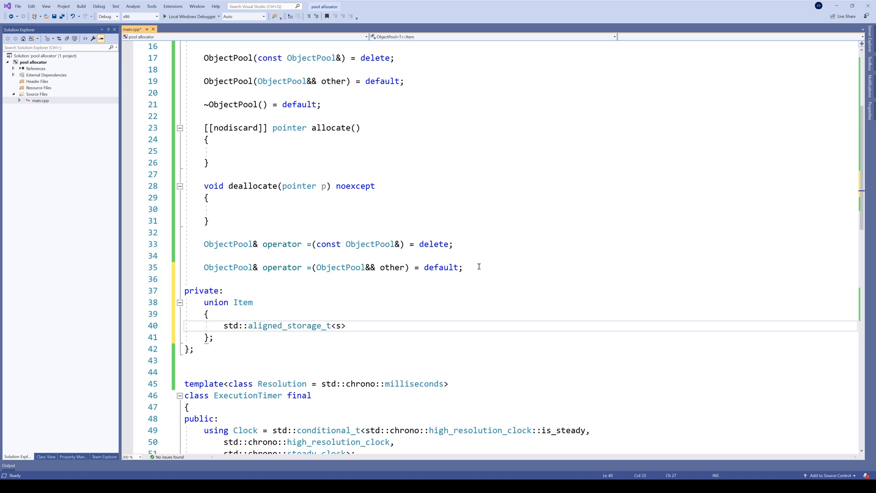
{"action": "type", "text": "izeof("}
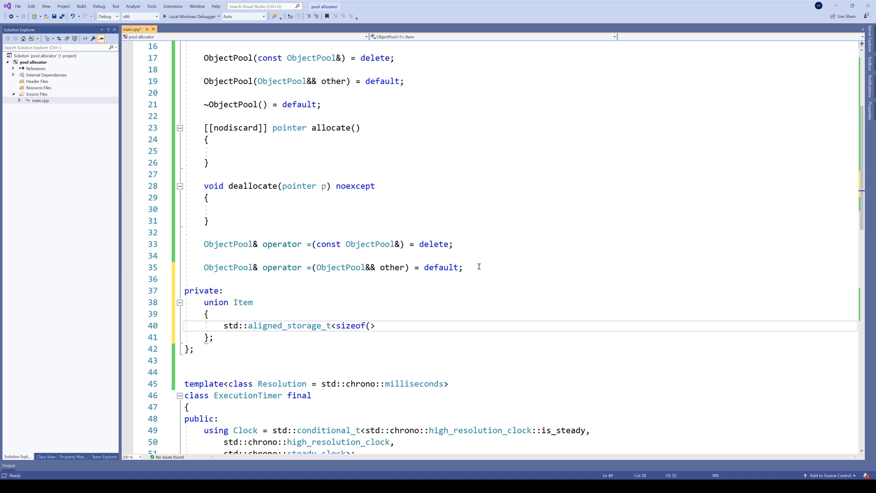
{"action": "type", "text": "value_type), alignof(value_type"}
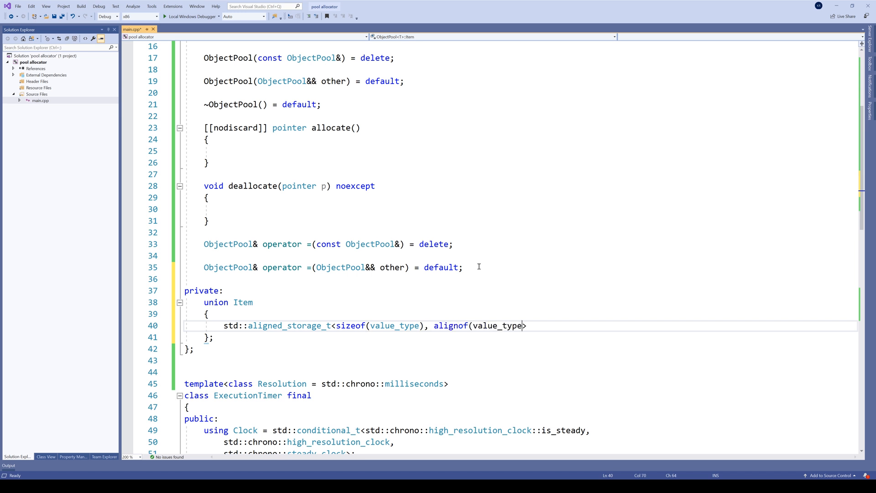
{"action": "type", "text": ">"}
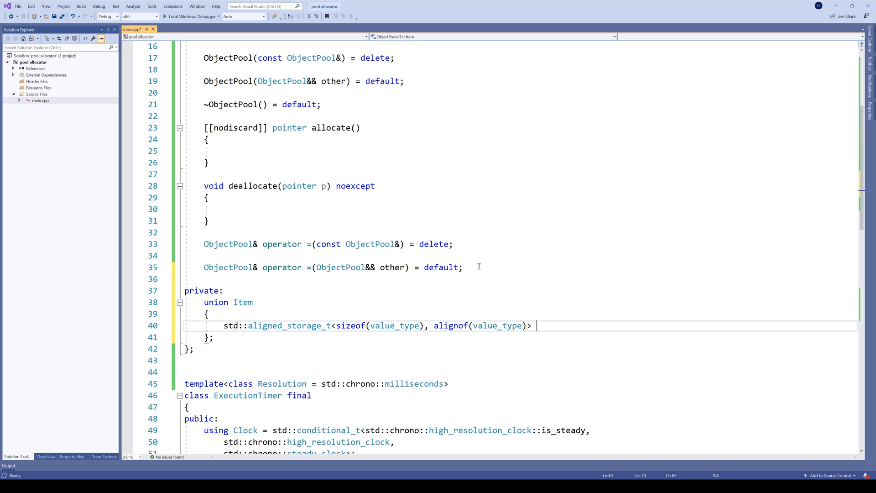
{"action": "type", "text": "mStora"}
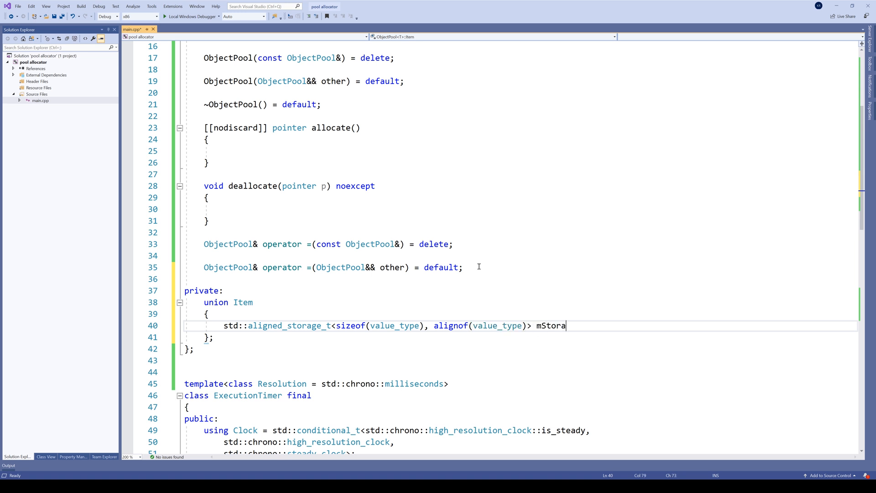
{"action": "type", "text": "ge;"}
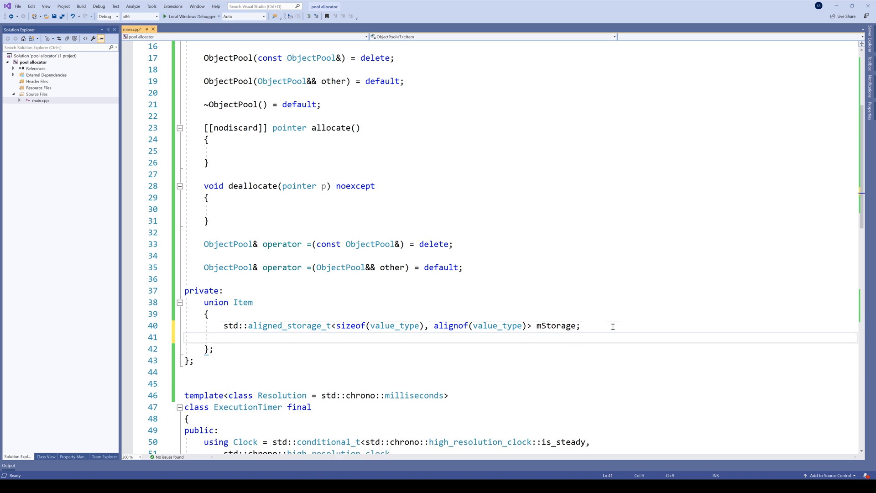
{"action": "type", "text": "Item* mNext;"}
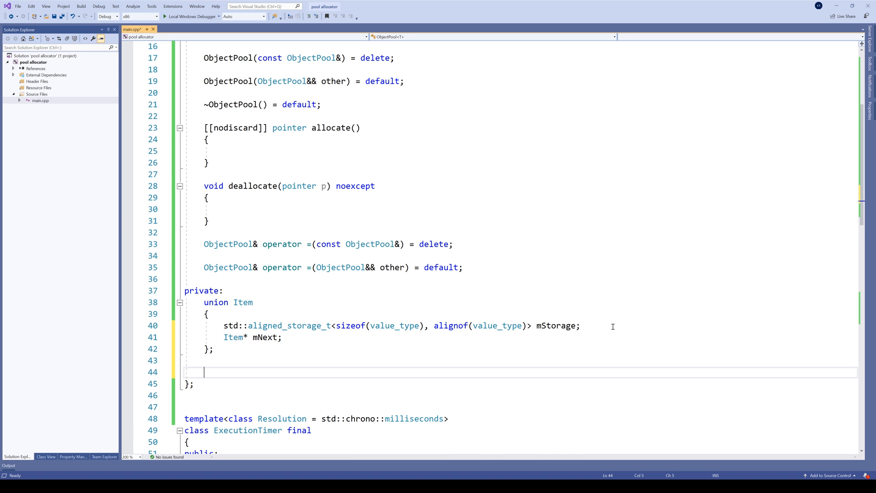
- Add 'std::unique_ptr<Item[]> mPool = std::make_unique<Item[]>(Size);' below the union
{"action": "type", "text": "std"}
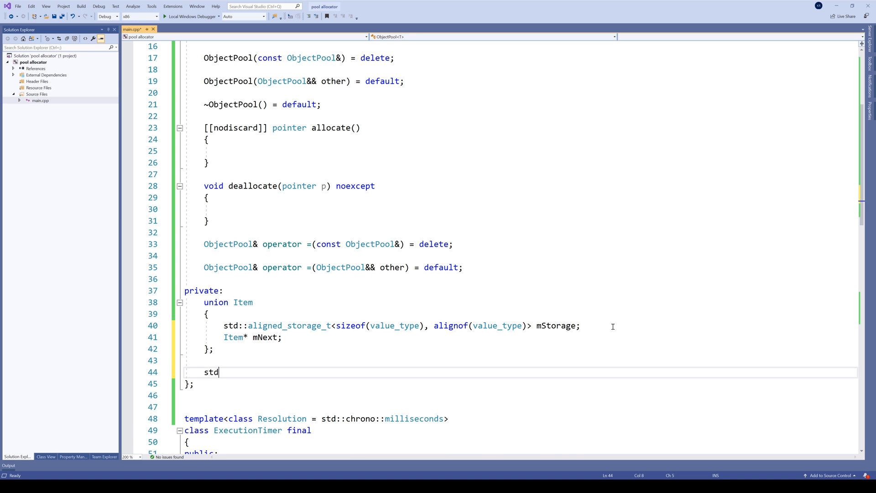
{"action": "type", "text": "::unique_ptr<"}
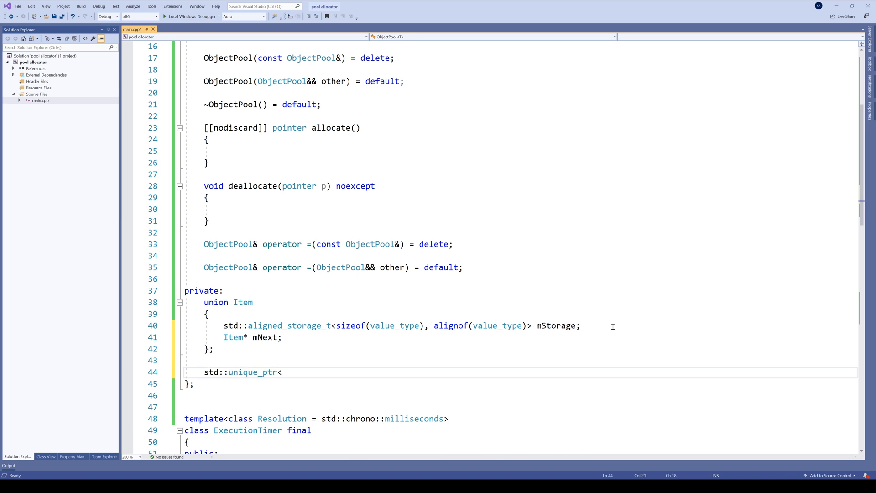
{"action": "type", "text": "Item[]>"}
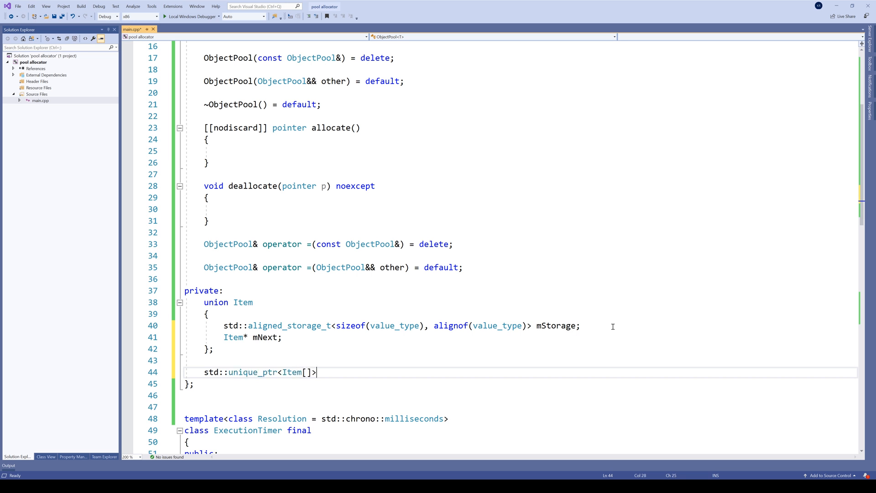
{"action": "type", "text": "mPool ="}
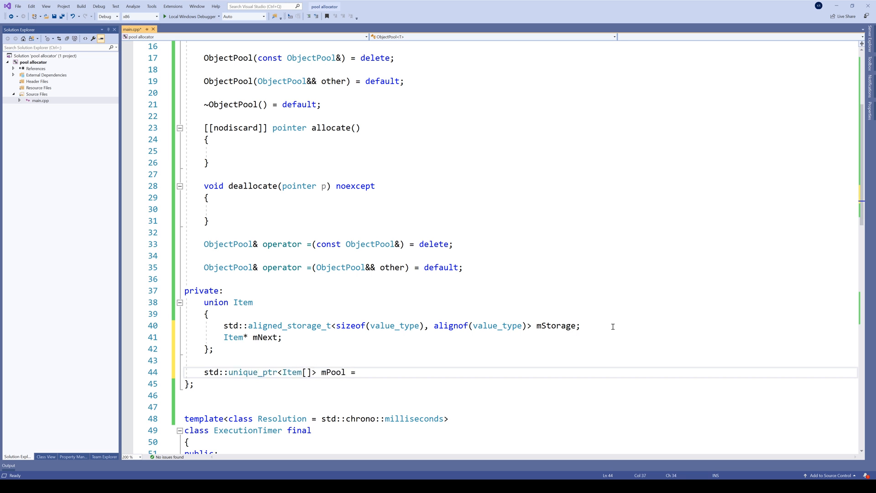
{"action": "type", "text": "std::make_unique<Item[]>()"}
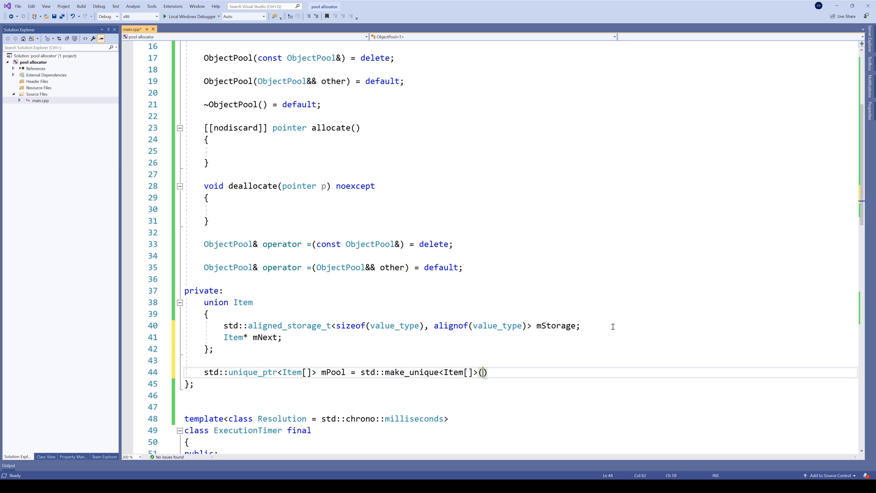
{"action": "type", "text": "Size"}
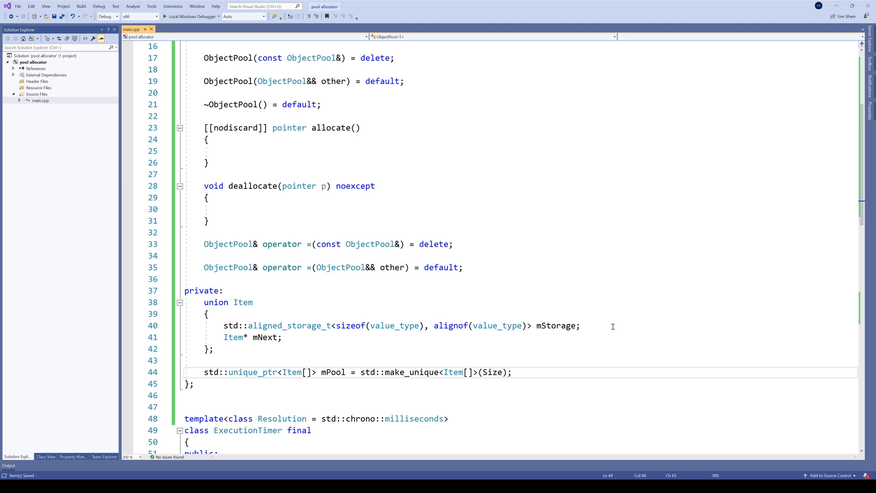
- Add 'Item* mNextFree = nullptr;' and save main.cpp
{"action": "type", "text": "Item *"}
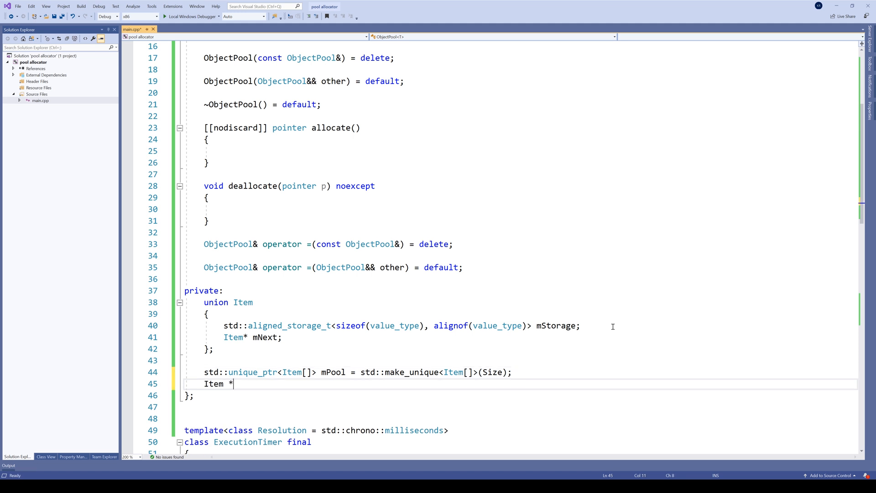
{"action": "type", "text": "mNextFree ="}
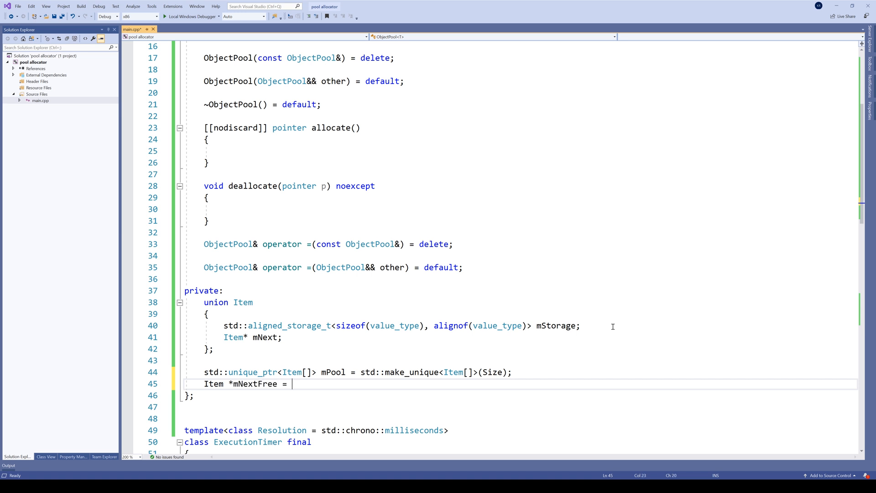
{"action": "type", "text": "nullptr;"}
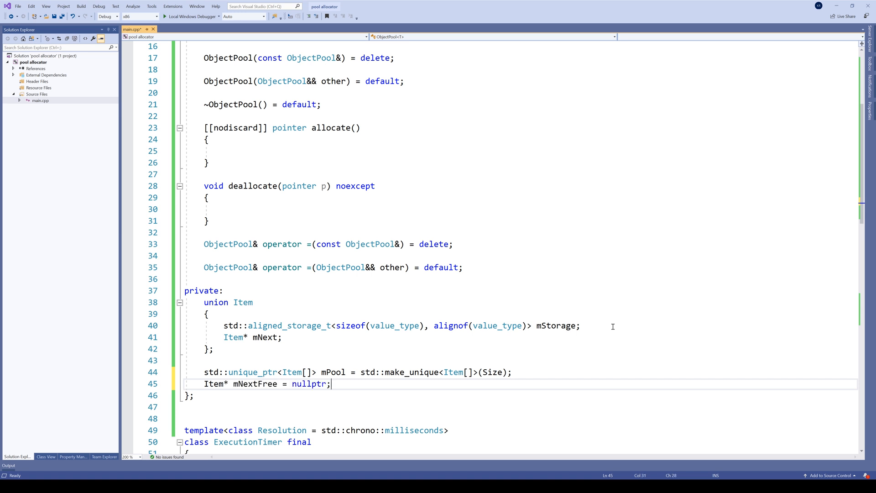
{"action": "key", "text": "ctrl+s"}
{"action": "type", "text": "ObjectPool()"}
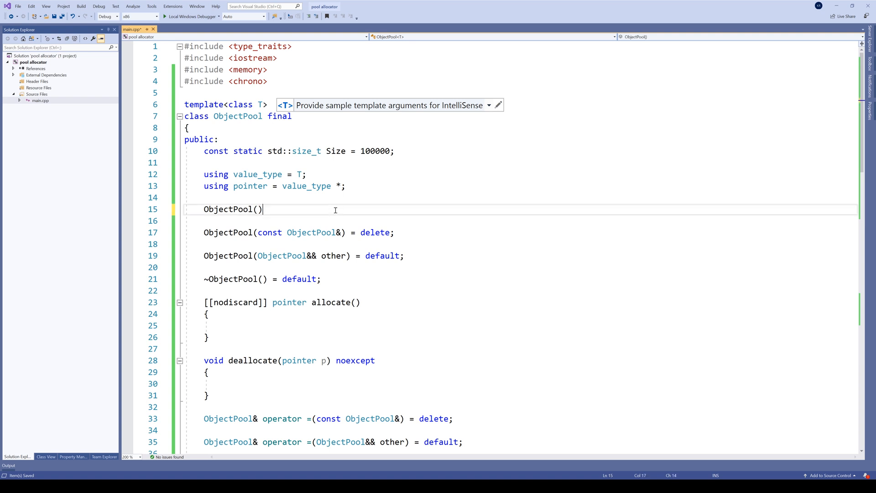
- Add 'mNextFree = &mPool[0];' below the for loop in the ObjectPool constructor
{"action": "scroll", "scroll_direction": "down", "scroll_amount": 3}
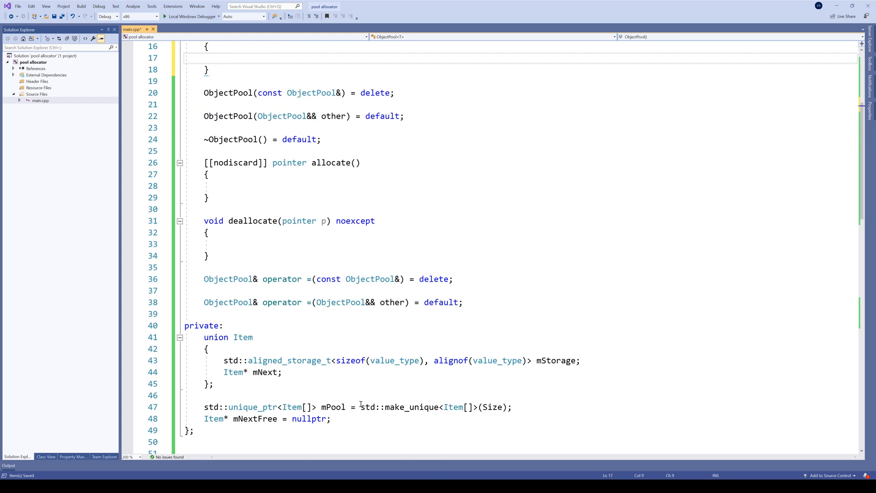
{"action": "scroll", "scroll_direction": "up", "scroll_amount": 3}
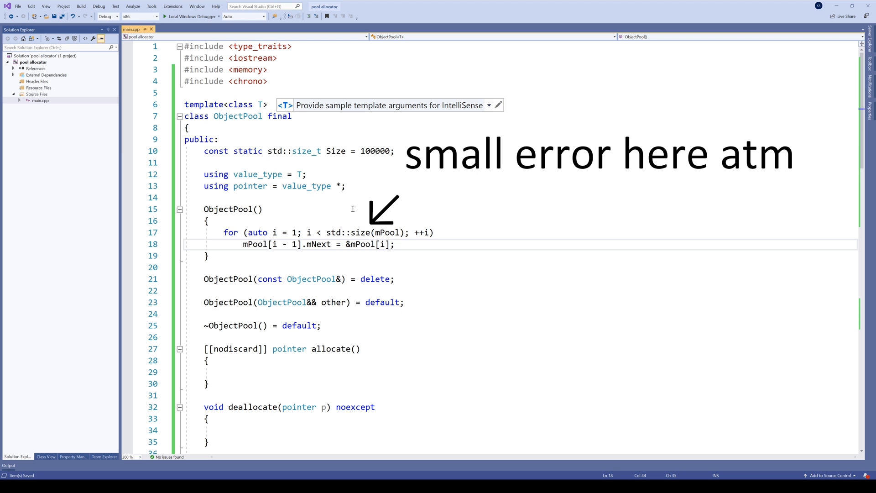
{"action": "type", "text": "mNextFree = &mP"}
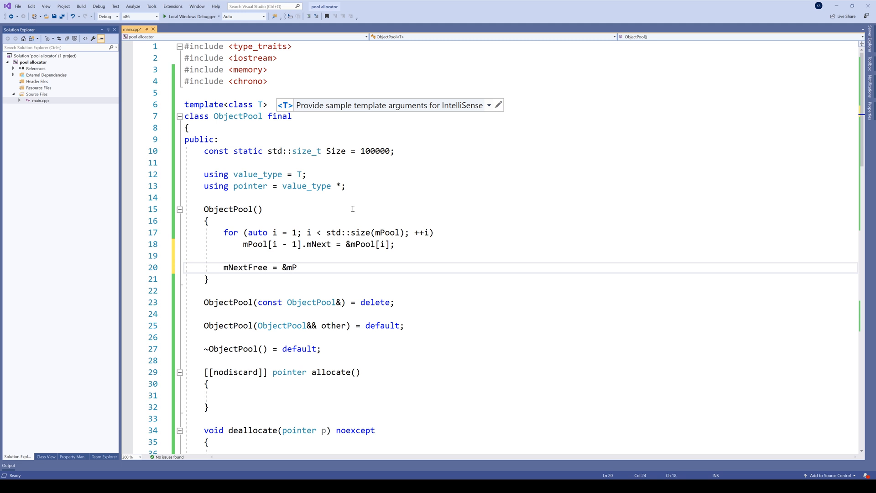
{"action": "type", "text": "ool[0];"}
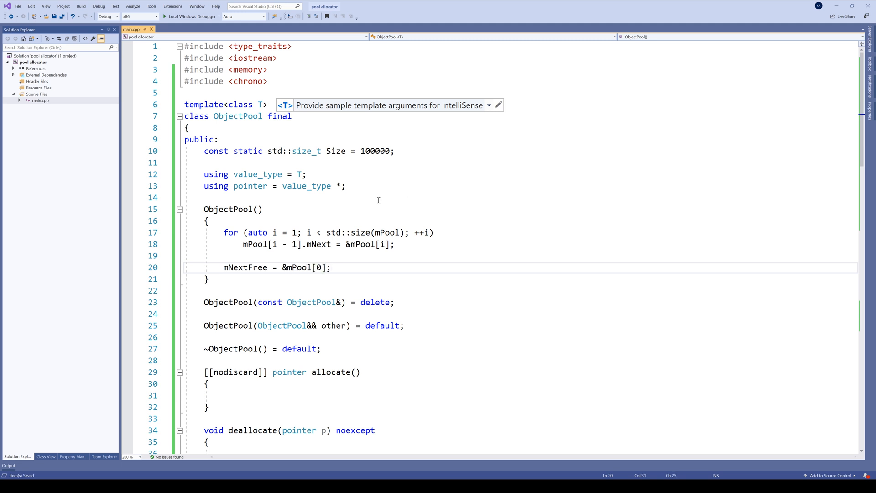
{"action": "scroll", "scroll_direction": "down", "scroll_amount": 3}
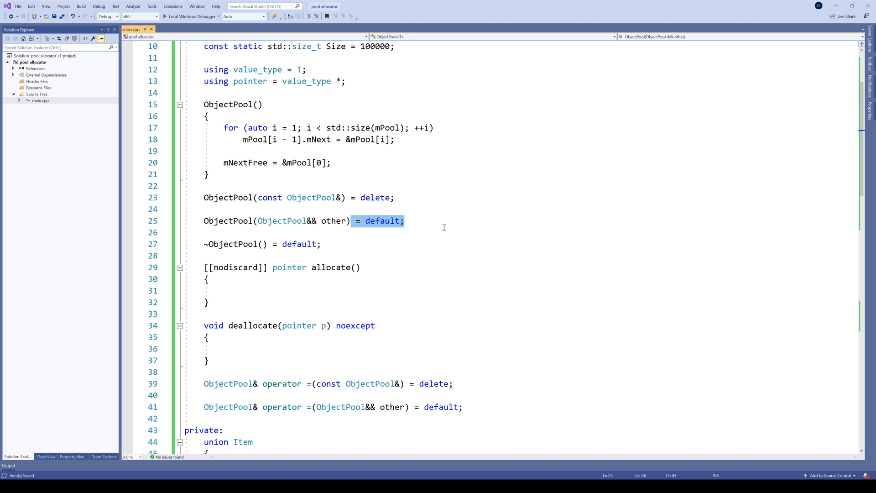
- Give the move constructor and assignment noexcept bodies moving mPool and mNextFree, nulling other.mNextFree
{"action": "type", "text": "noexcep"}
{"action": "type", "text": ":"}
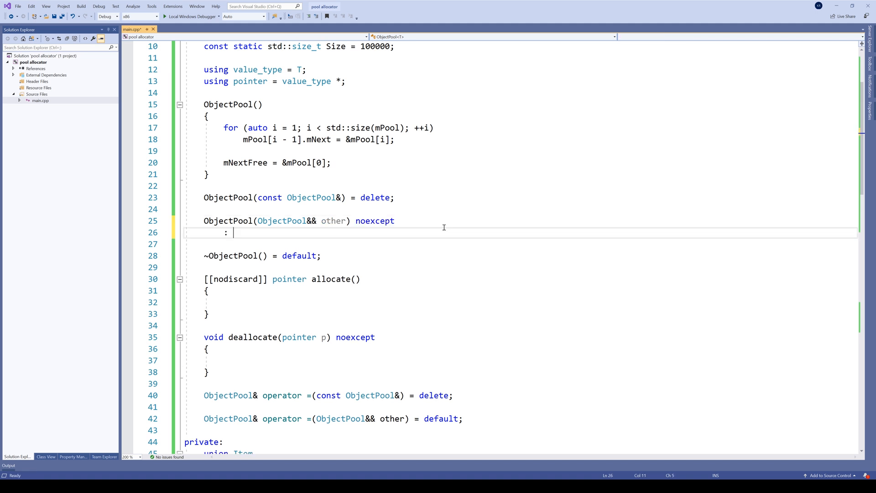
{"action": "type", "text": "mP"}
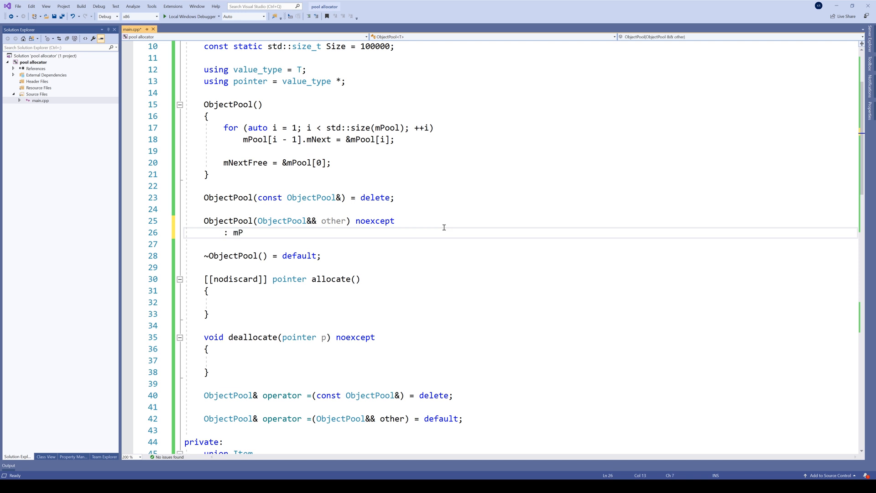
{"action": "type", "text": "ool{std}"}
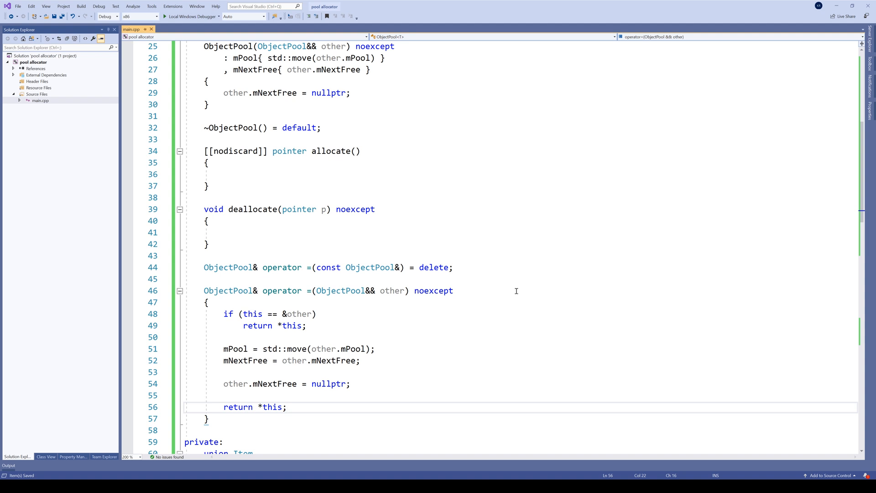
{"action": "scroll", "scroll_direction": "down", "scroll_amount": 3}
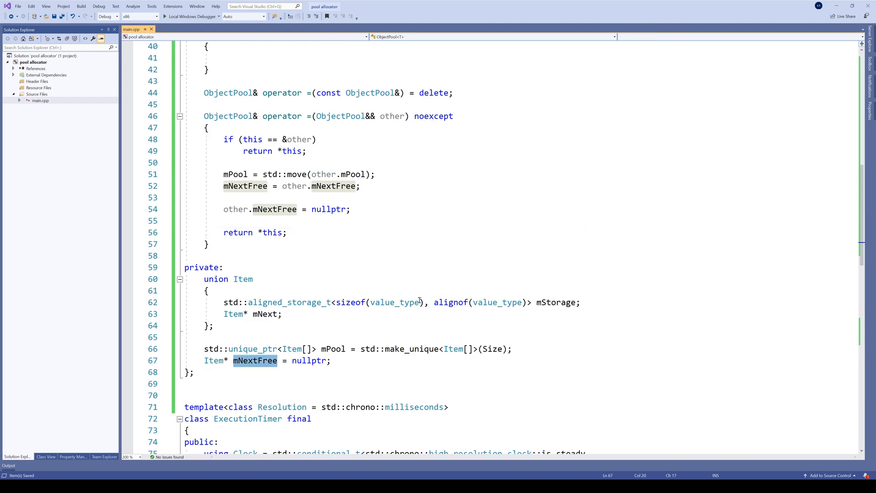
{"action": "mouse_move", "coordinate": [406, 284]}
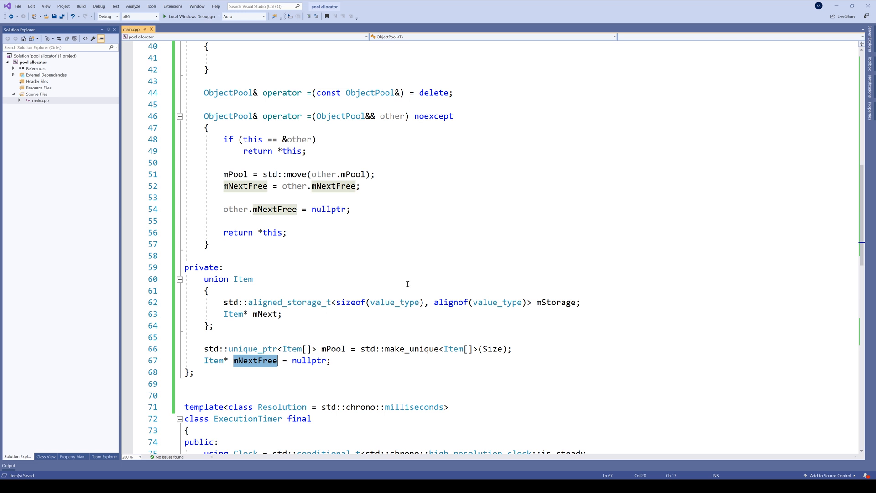
{"action": "double_click", "coordinate": [333, 348]}
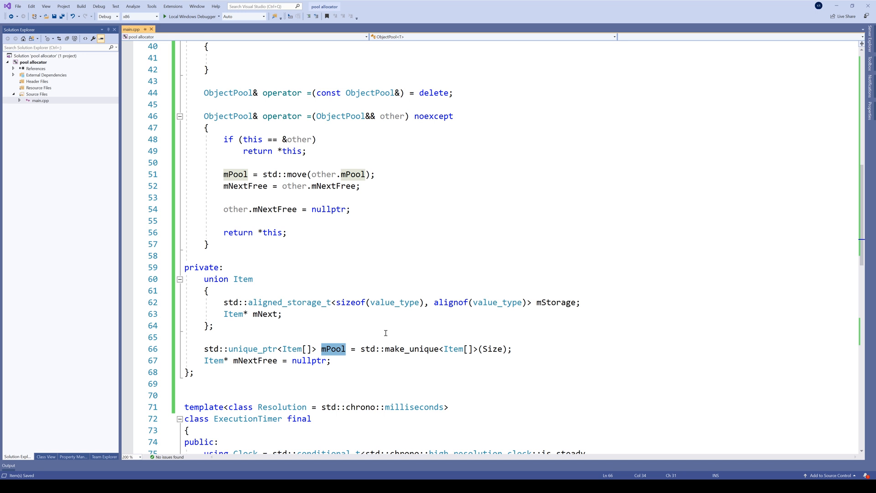
{"action": "mouse_move", "coordinate": [389, 327]}
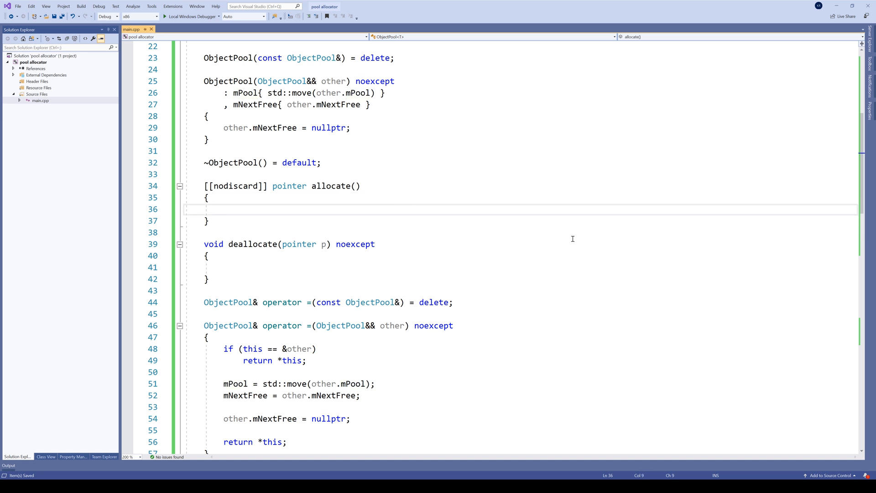
- In allocate, throw std::bad_alloc{} when mNextFree == nullptr
{"action": "type", "text": "if ()"}
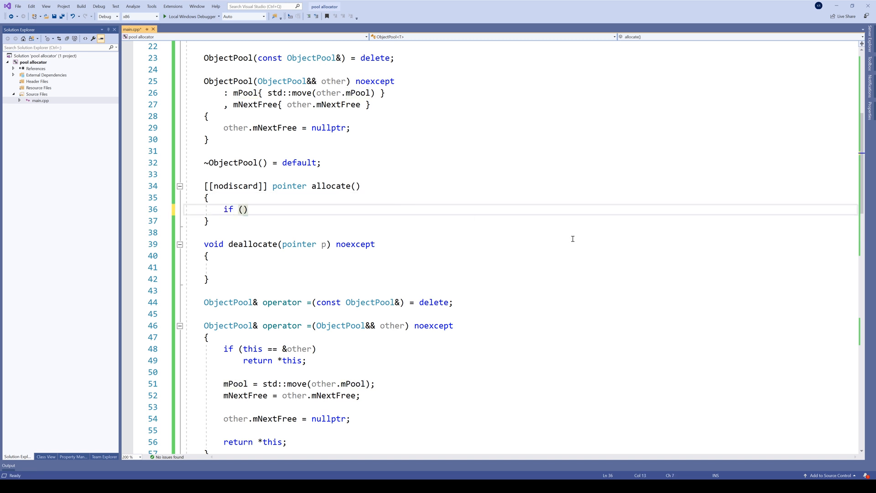
{"action": "type", "text": "mNextFree =="}
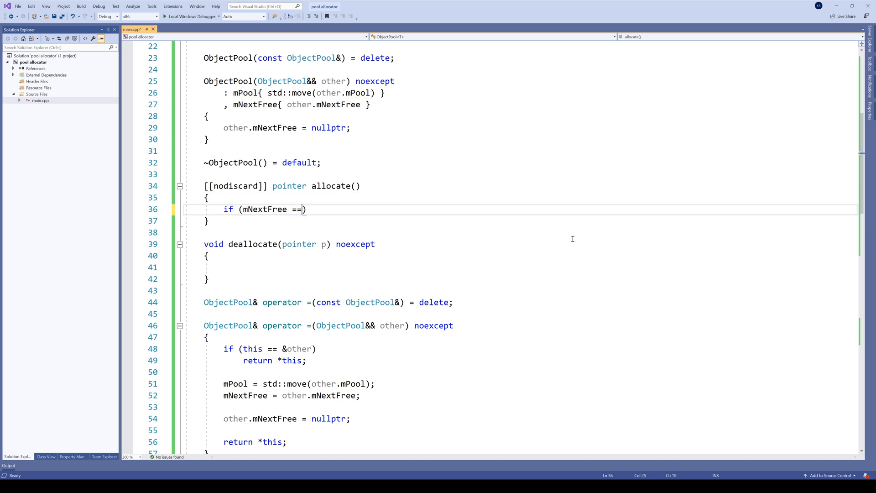
{"action": "type", "text": "nullptr"}
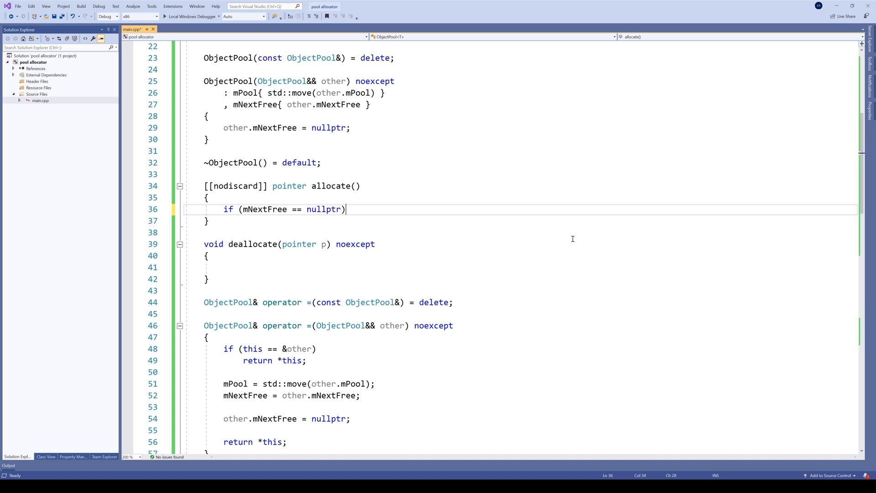
{"action": "type", "text": "throw"}
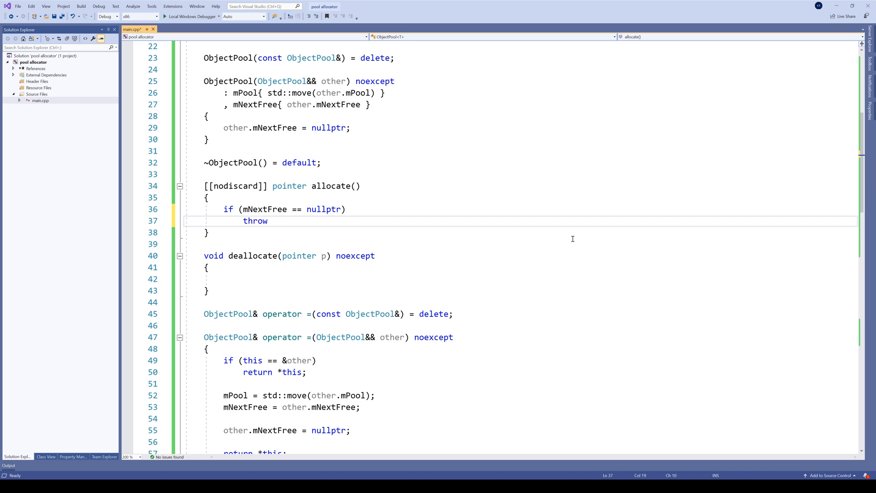
{"action": "type", "text": "std::bad_alloc{};"}
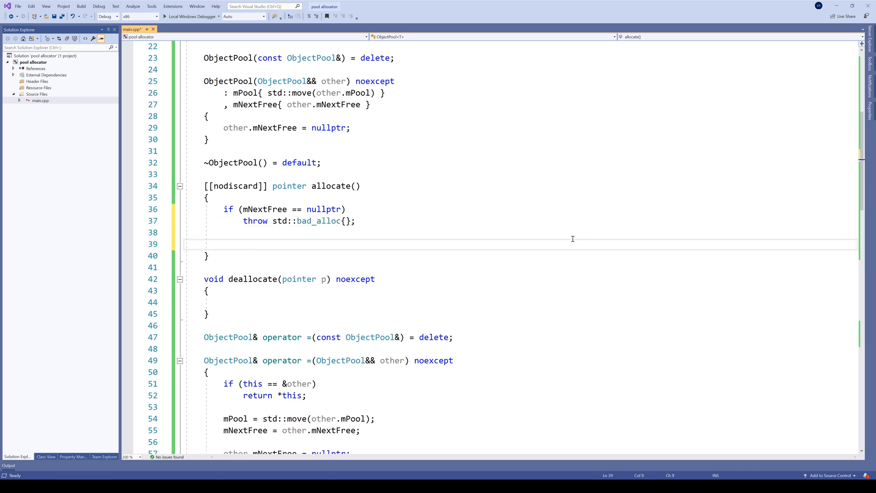
- Pop mNextFree into item and return 'reinterpret_cast<pointer>(&item->mStorage)'
{"action": "left_click", "coordinate": [223, 244]}
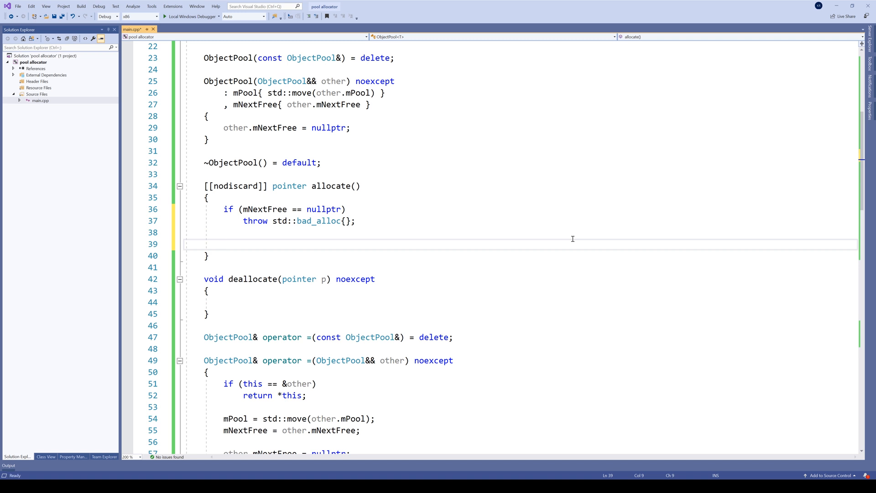
{"action": "left_click", "coordinate": [223, 244]}
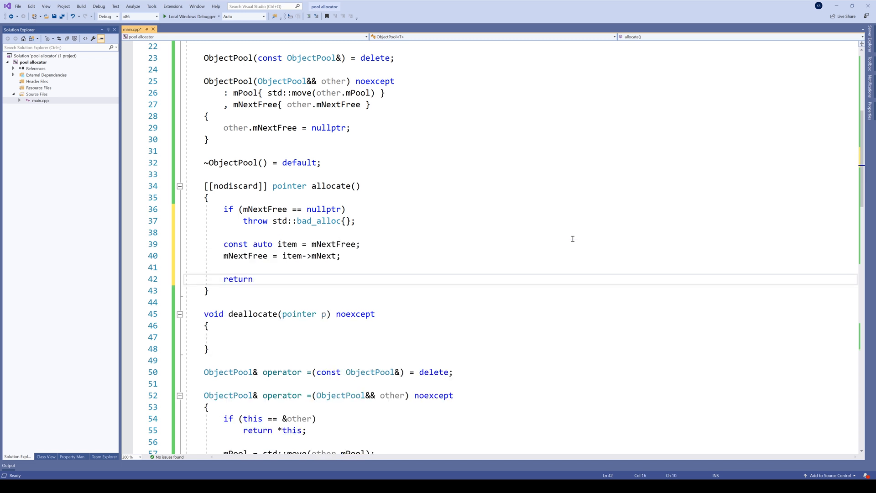
{"action": "type", "text": "r"}
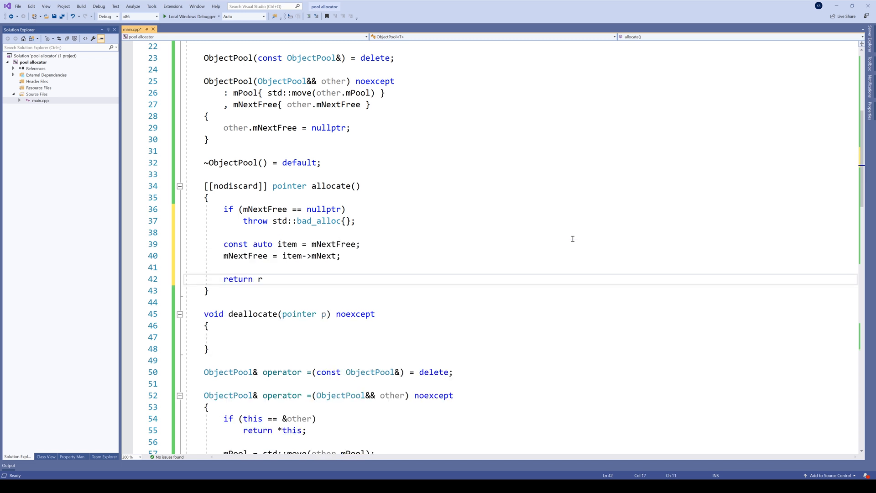
{"action": "type", "text": "einterpret_cast"}
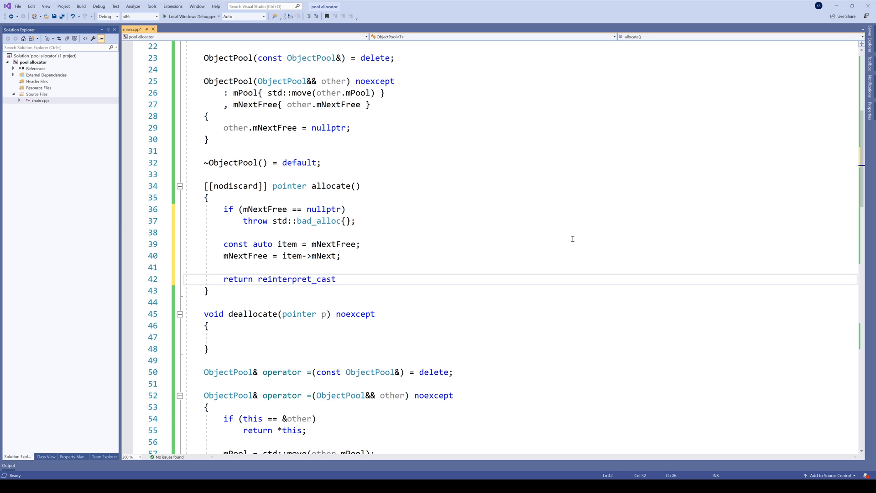
{"action": "type", "text": "<poin"}
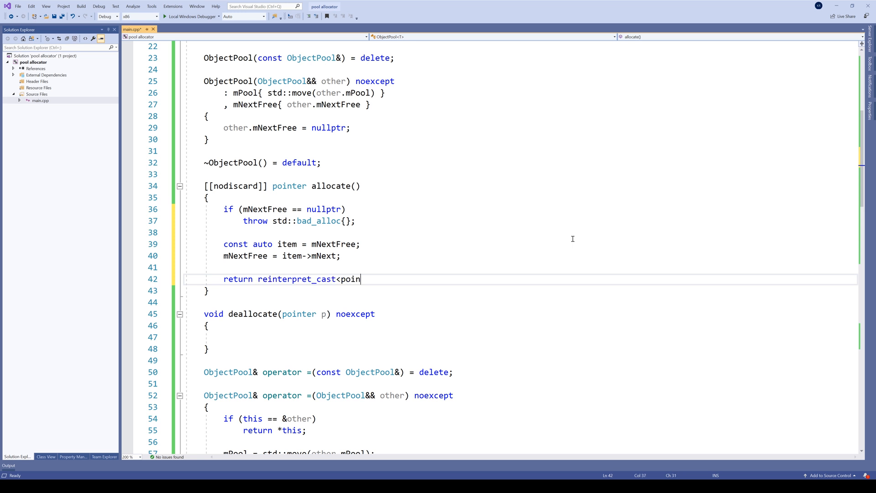
{"action": "type", "text": "ter>(&i"}
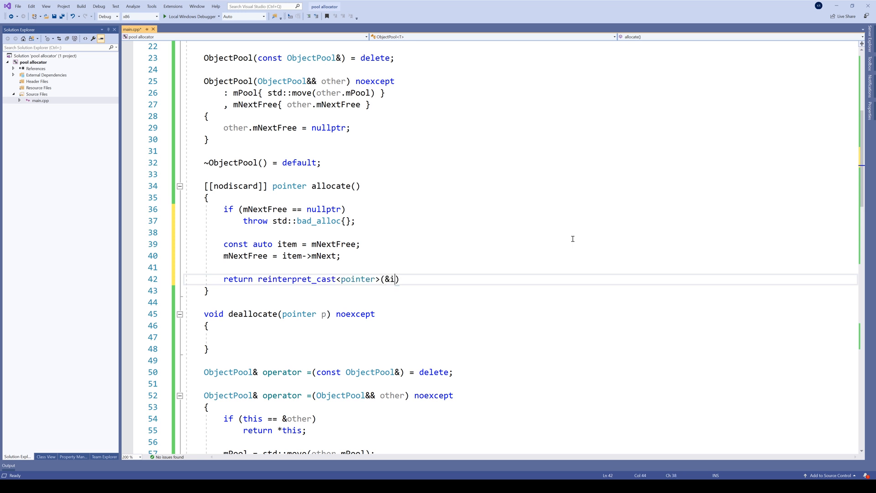
{"action": "type", "text": "tem->mStorage);"}
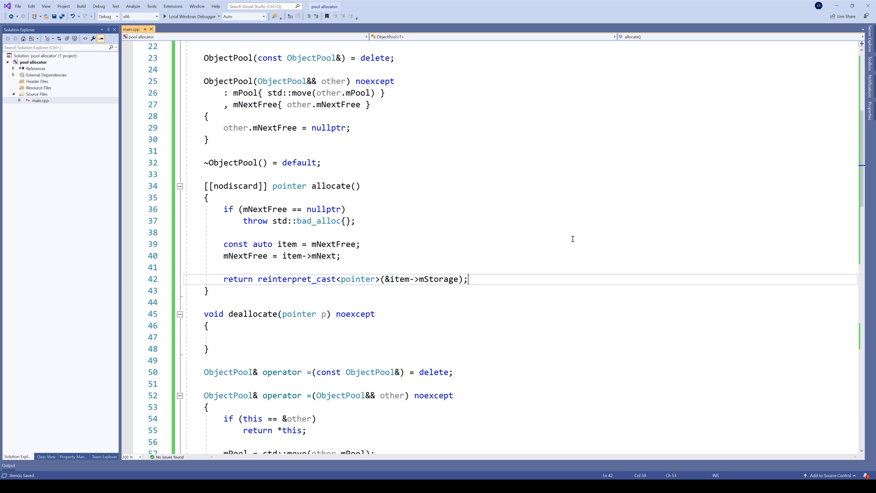
- In deallocate, cast p to Item*, set item->mNext = mNextFree, then mNextFree = item
{"action": "left_click", "coordinate": [224, 336]}
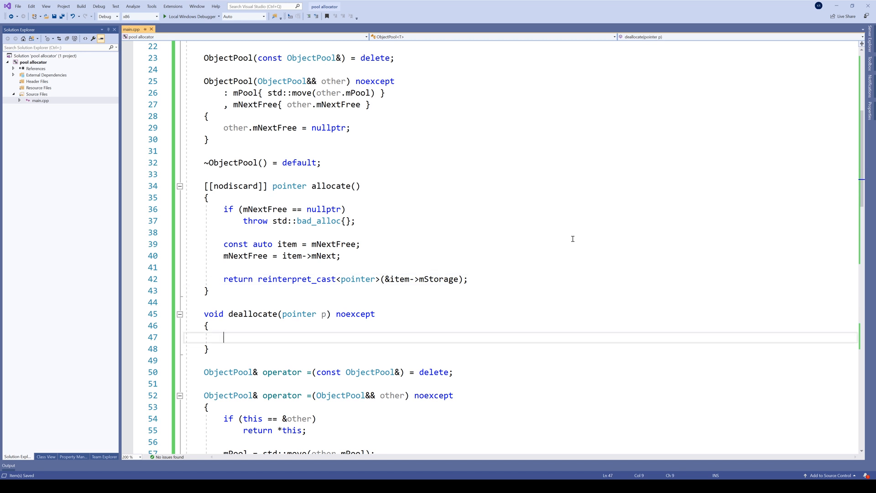
{"action": "type", "text": "co"}
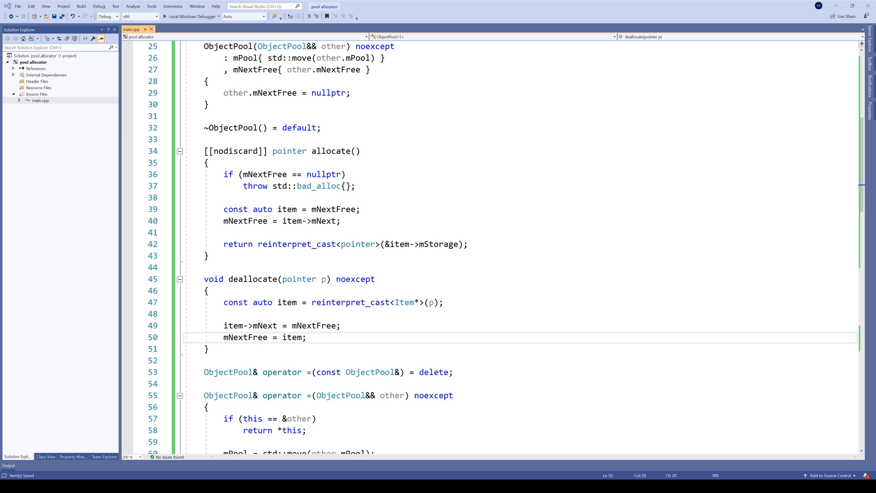
{"action": "scroll", "scroll_direction": "down", "scroll_amount": 3}
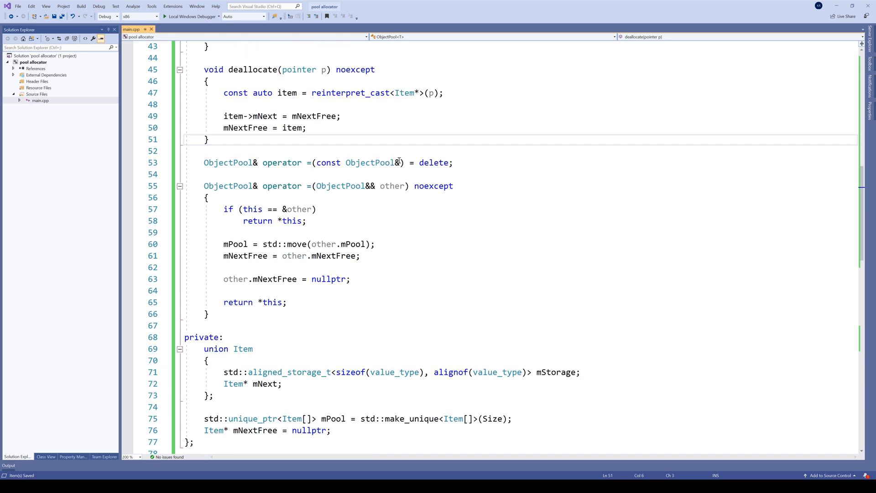
- After deallocate, declare a variadic template<class... Args> nodiscard construct returning pointer
{"action": "left_click", "coordinate": [208, 139]}
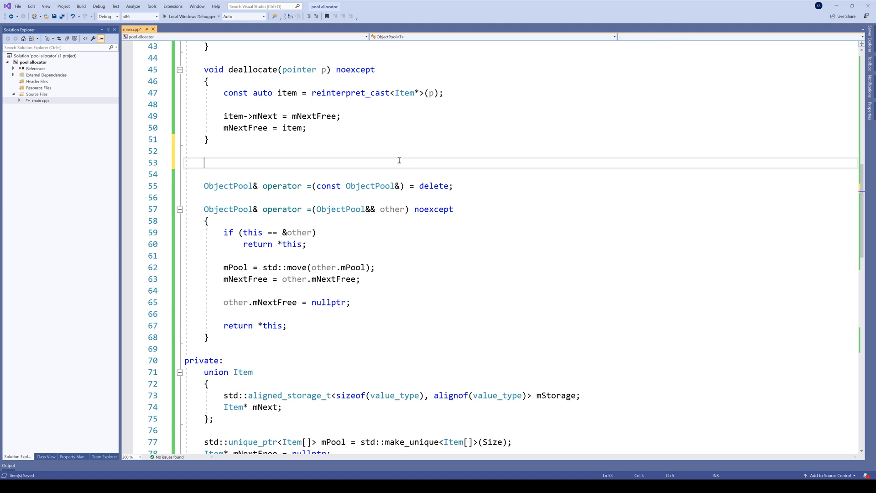
{"action": "type", "text": "template<"}
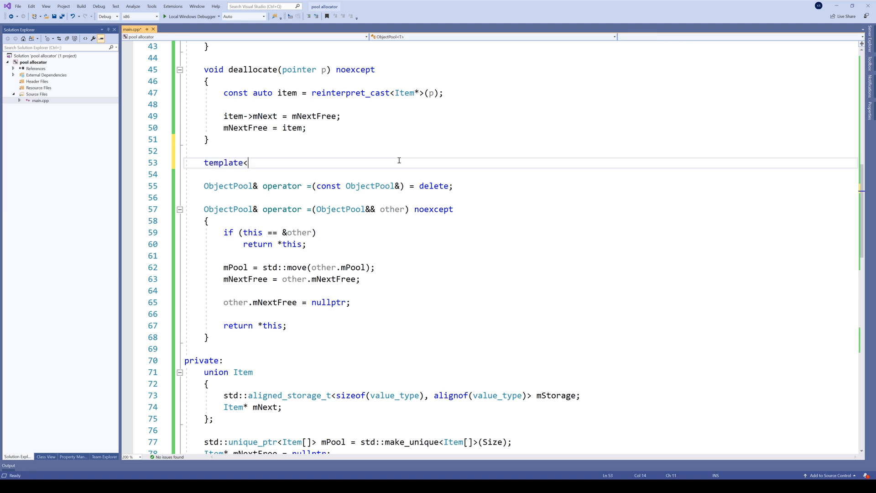
{"action": "type", "text": "class ...Args>"}
{"action": "left_click", "coordinate": [521, 174]}
{"action": "type", "text": "[[nodiscard]]"}
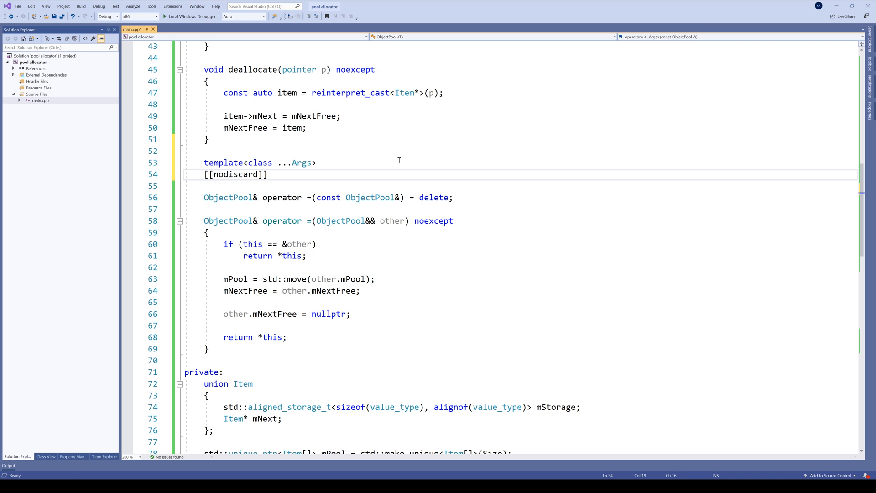
{"action": "left_click", "coordinate": [271, 174]}
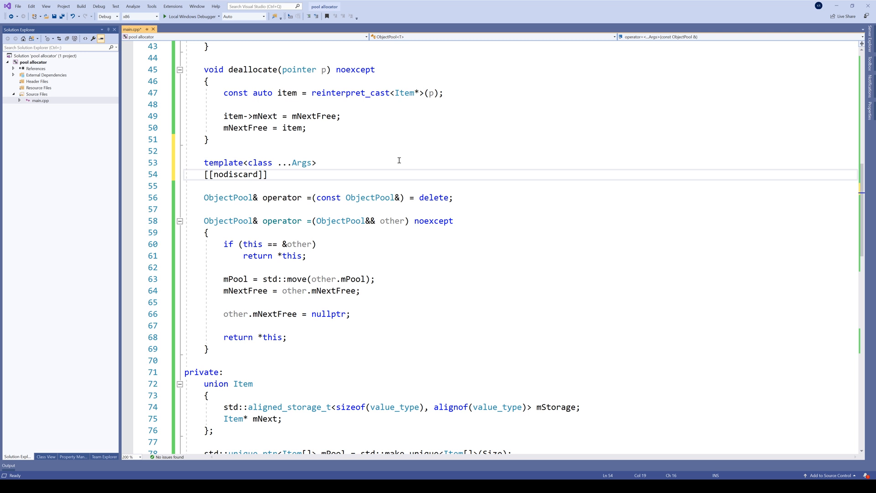
{"action": "left_click", "coordinate": [271, 174]}
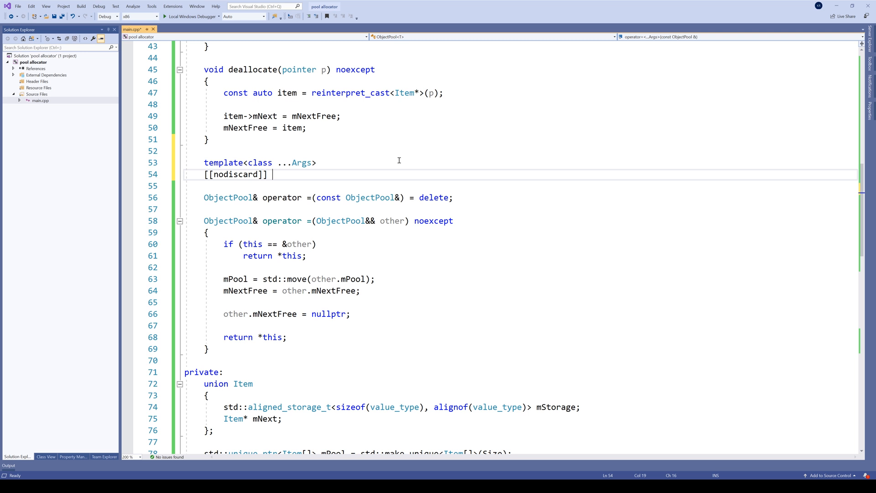
{"action": "type", "text": "pointer construct(Args&& ...args"}
{"action": "left_click", "coordinate": [516, 186]}
{"action": "type", "text": "{"}
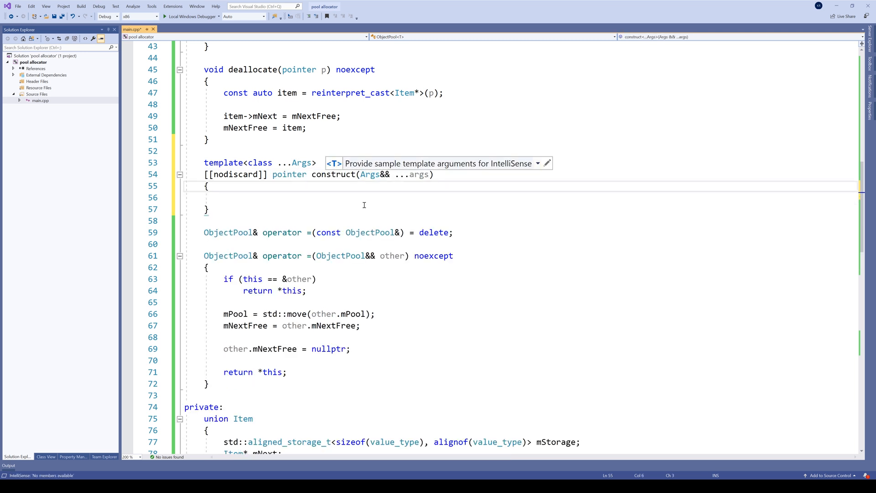
- Make construct return new (allocate()) value_type(std::forward<Args>(args)...)
{"action": "left_click", "coordinate": [251, 197]}
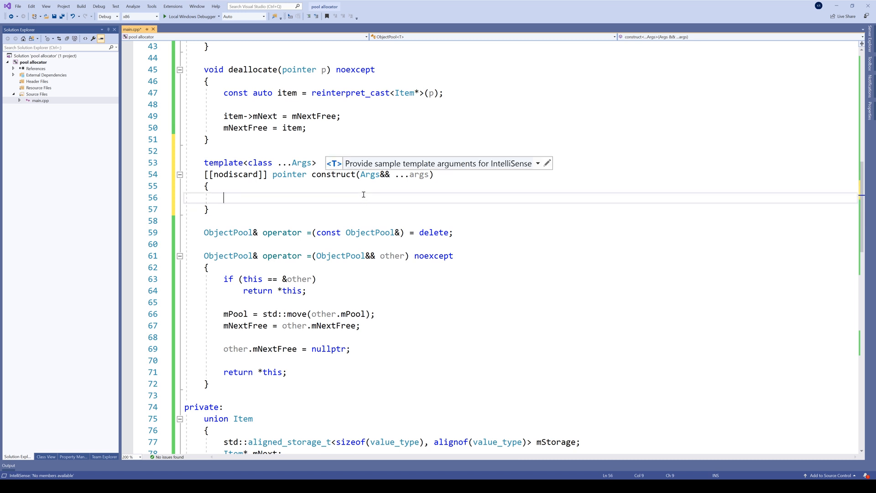
{"action": "type", "text": "return new (allocate())"}
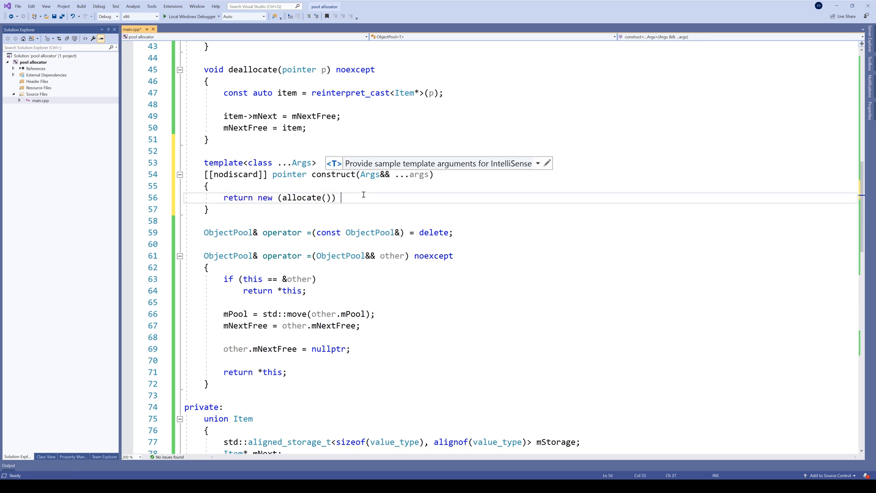
{"action": "type", "text": "value"}
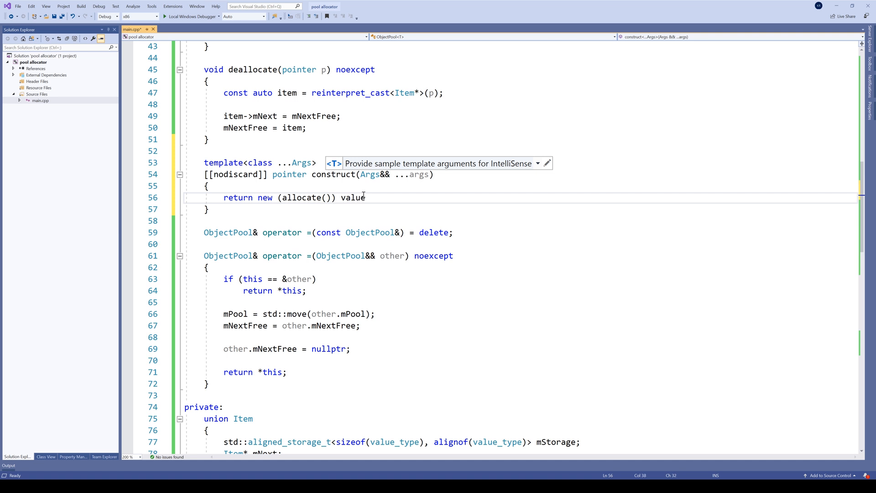
{"action": "type", "text": "_type();"}
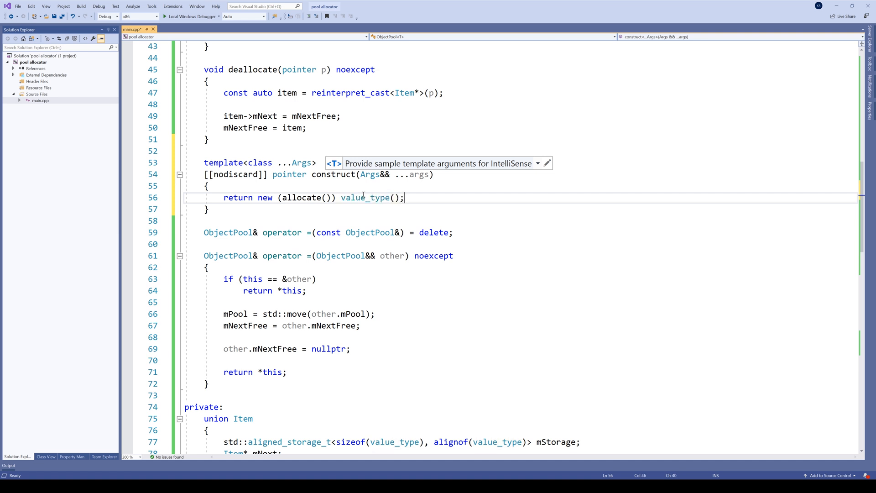
{"action": "type", "text": "std::forward<Args>(args)..."}
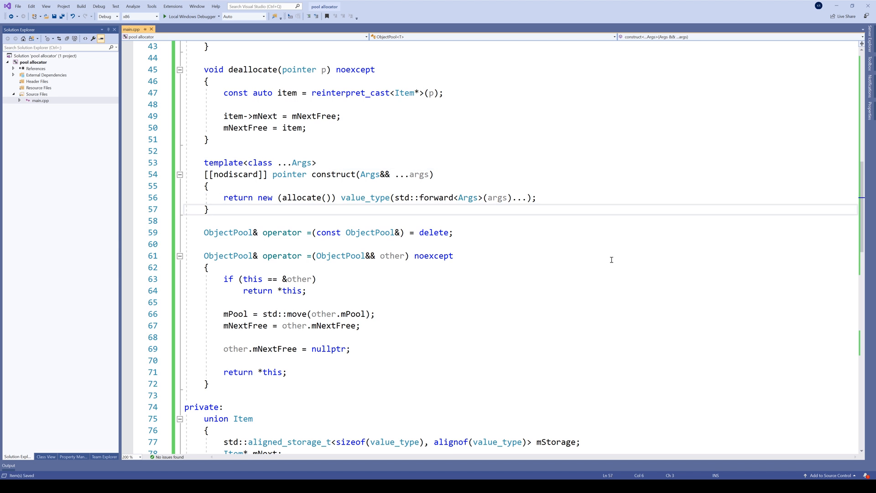
- Write void destroy(pointer p) noexcept: return on nullptr, call p->~value_type(), then deallocate(p)
{"action": "left_click", "coordinate": [209, 209]}
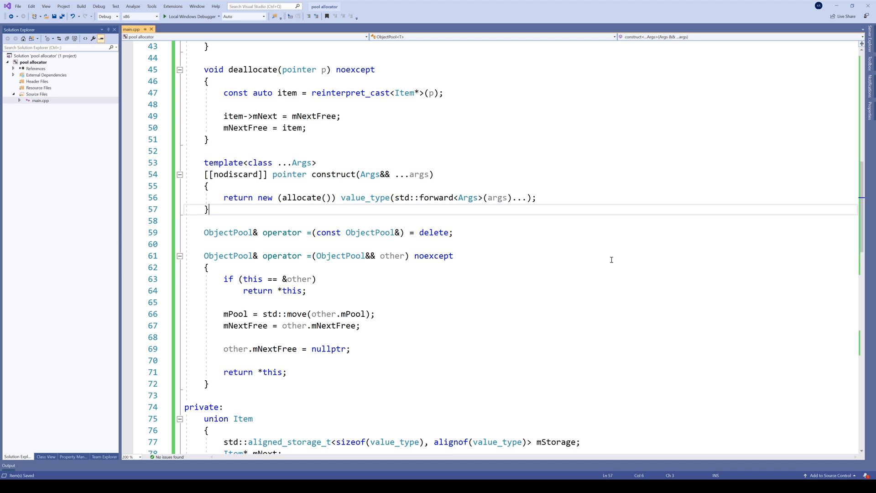
{"action": "type", "text": "void destroy(pointer p) noexcept"}
{"action": "type", "text": "if (p "}
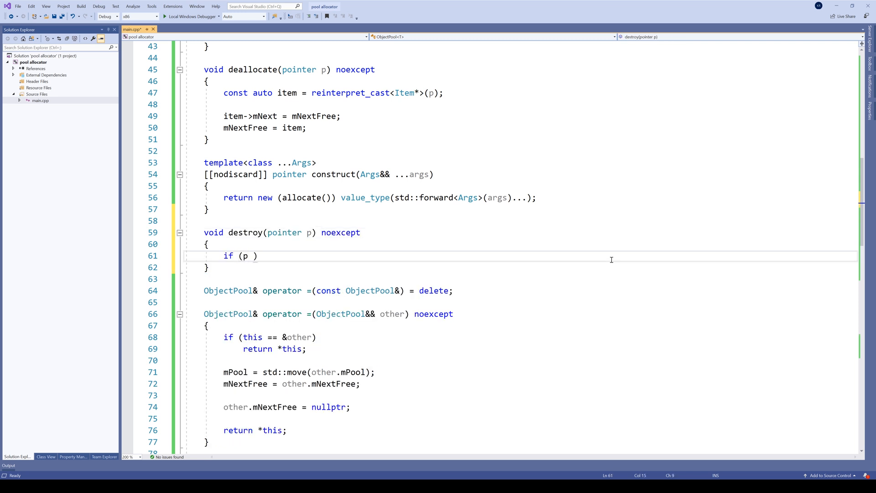
{"action": "type", "text": "== nullptr"}
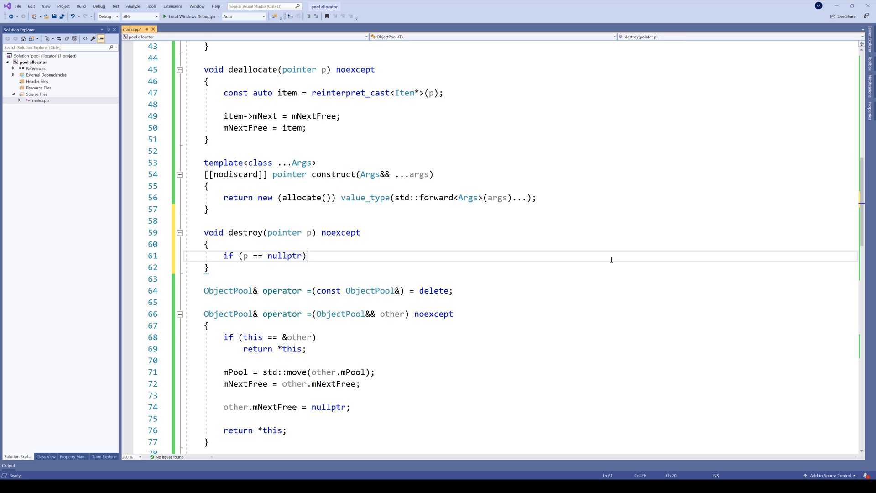
{"action": "left_click", "coordinate": [253, 69]}
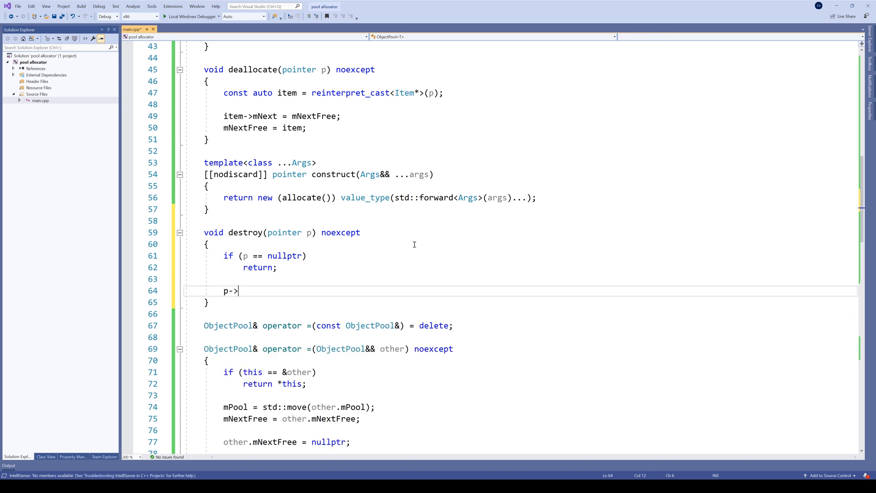
{"action": "type", "text": "~"}
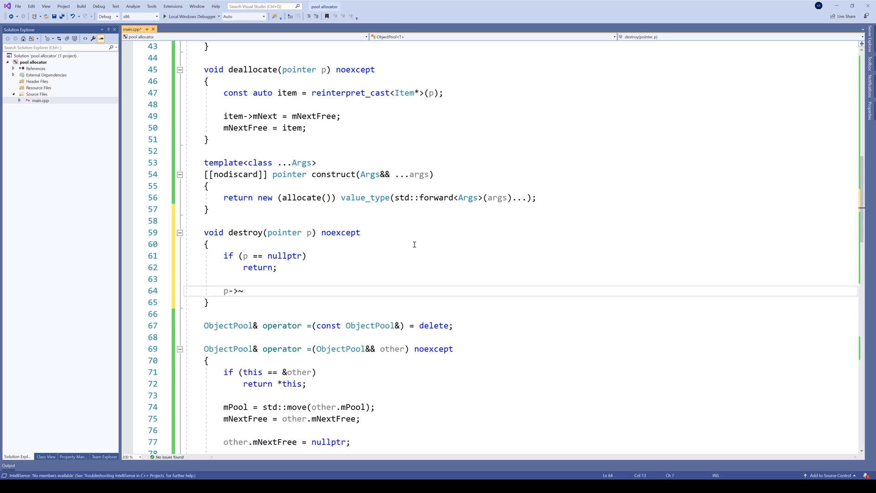
{"action": "type", "text": "value_type();"}
{"action": "type", "text": "deallocate(p"}
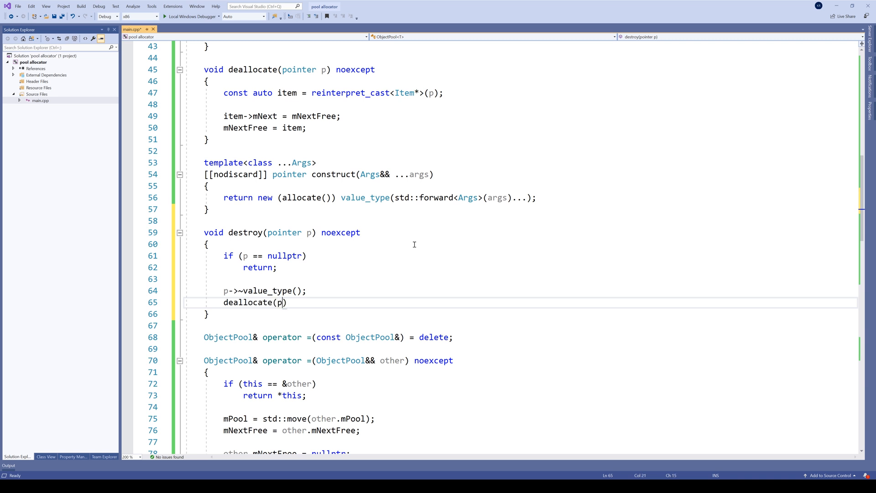
{"action": "type", "text": ";"}
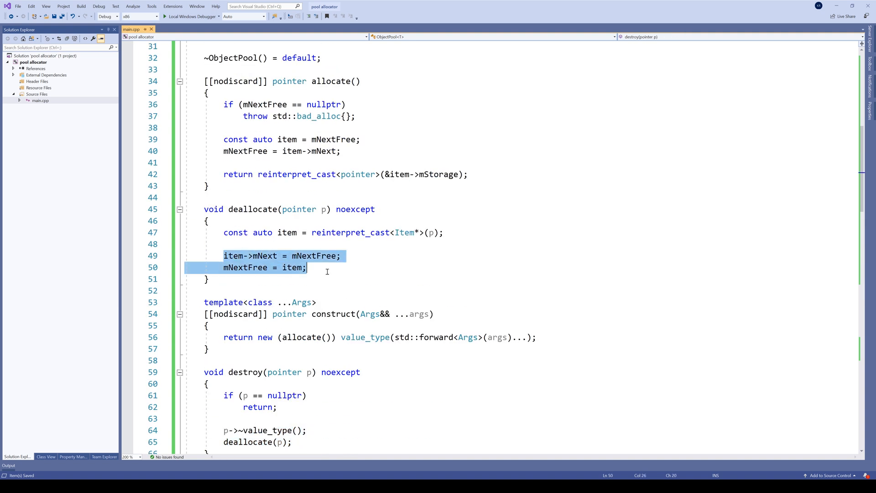
{"action": "scroll", "scroll_direction": "up", "scroll_amount": 3}
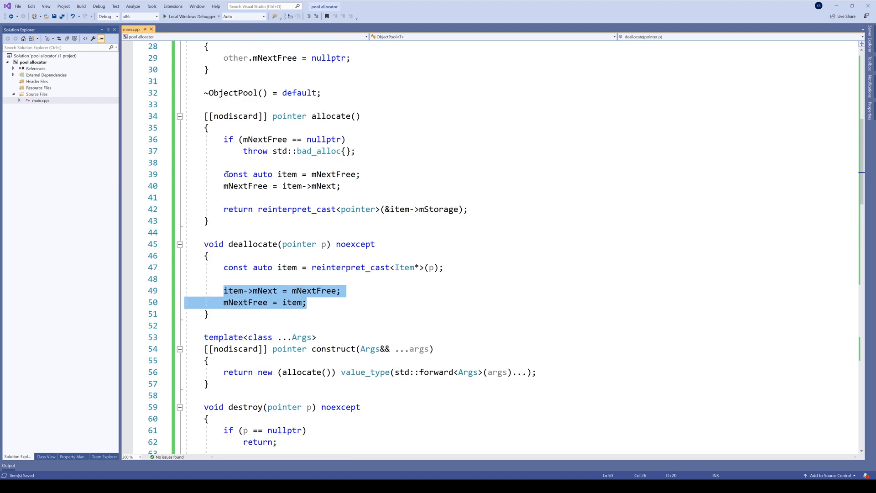
{"action": "scroll", "scroll_direction": "down", "scroll_amount": 3}
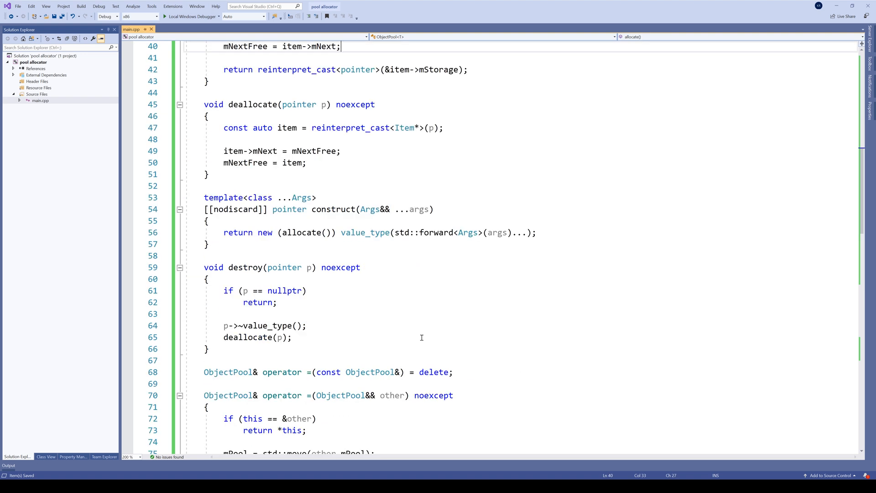
{"action": "scroll", "scroll_direction": "down", "scroll_amount": 3}
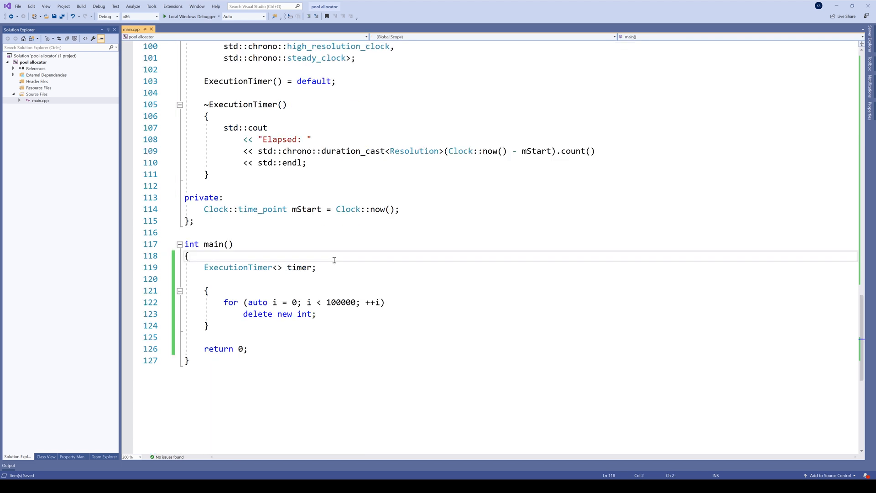
- In main, declare ObjectPool<int> pool and time pool.destroy(pool.construct()) in the loop
{"action": "type", "text": "ObjectPool<"}
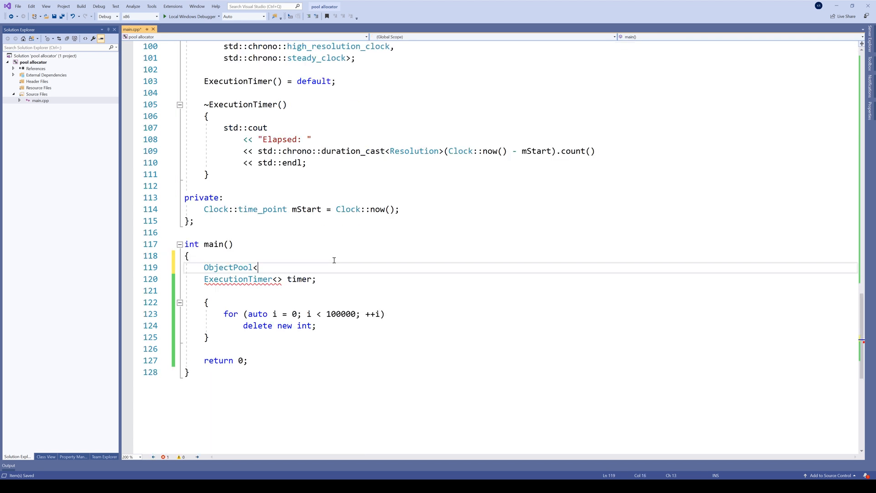
{"action": "type", "text": "int> pool;"}
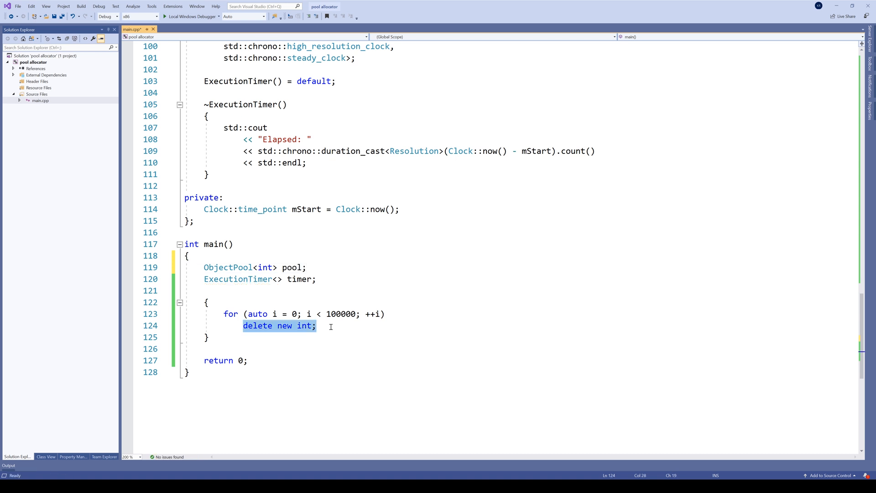
{"action": "type", "text": "pool.destroy"}
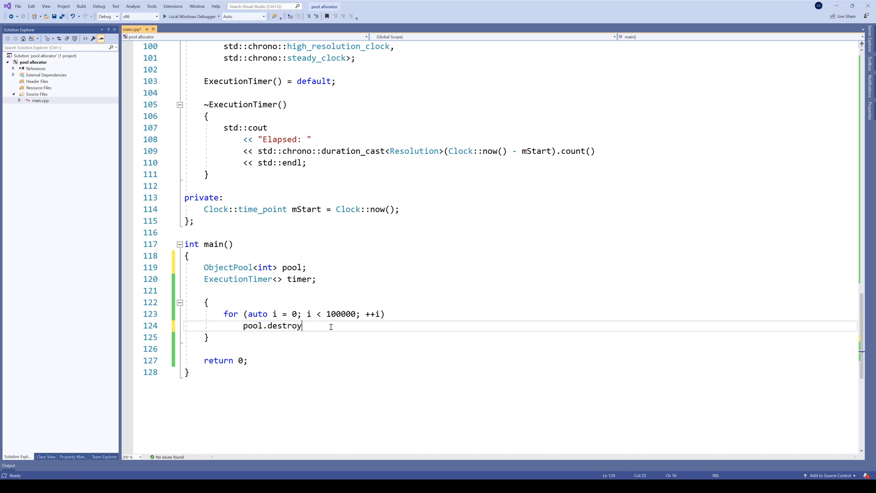
{"action": "type", "text": "(p);"}
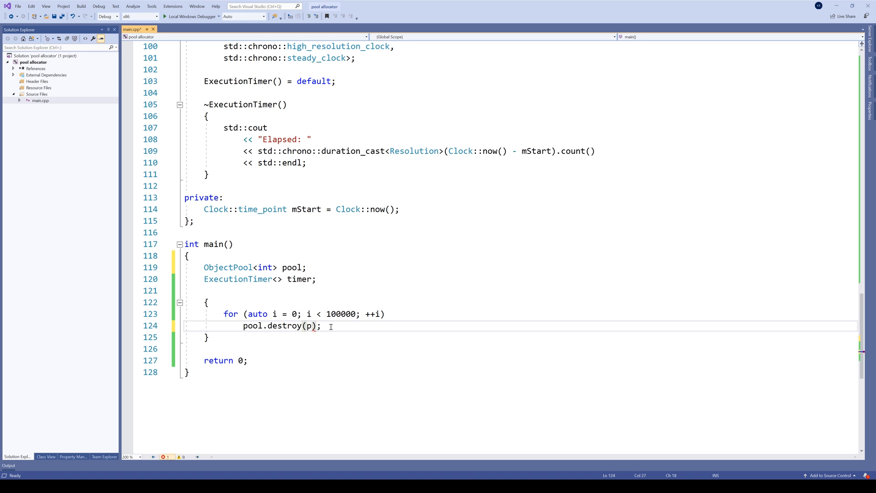
{"action": "type", "text": "pool.construct()"}
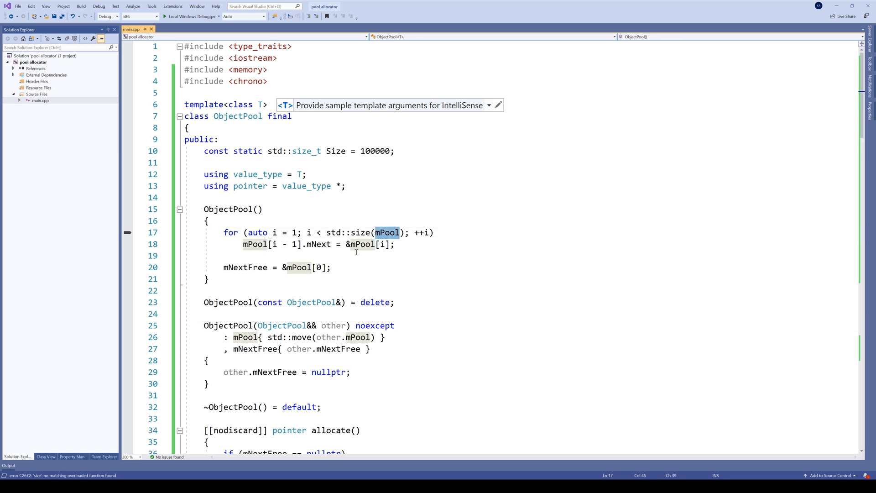
{"action": "mouse_move", "coordinate": [336, 216]}
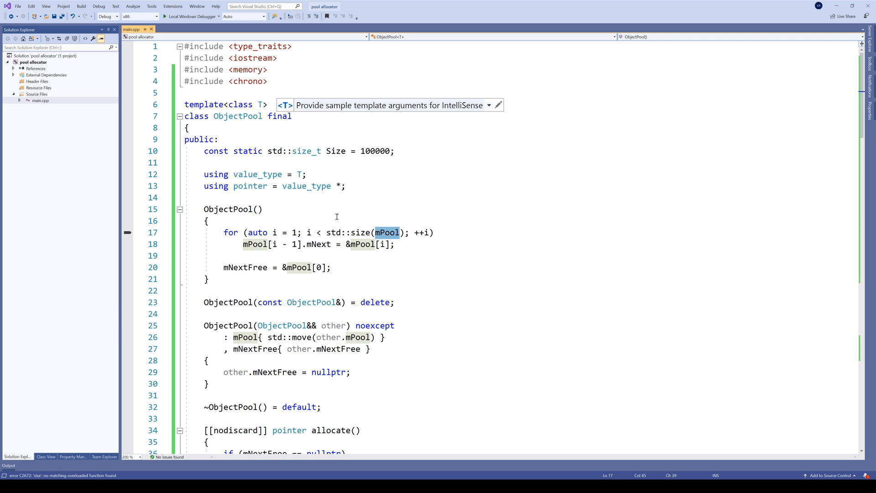
- Replace std::size(mPool) with Size in the constructor loop bound, then build
{"action": "double_click", "coordinate": [335, 151]}
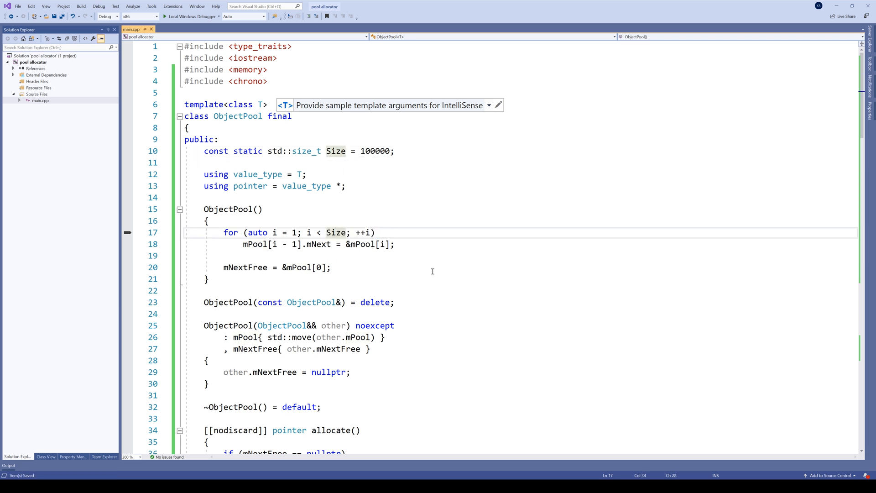
{"action": "scroll", "scroll_direction": "down", "scroll_amount": 3}
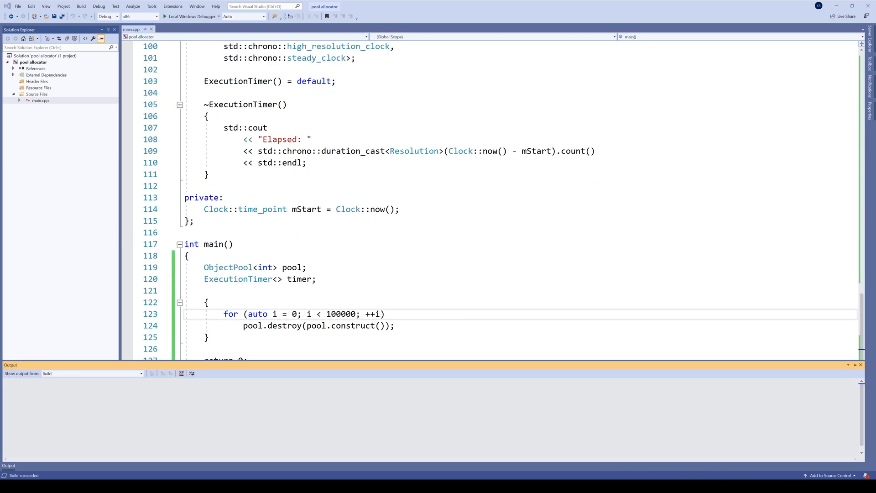
- Close the Output window and scroll back to the top of main.cpp
{"action": "left_click", "coordinate": [164, 16]}
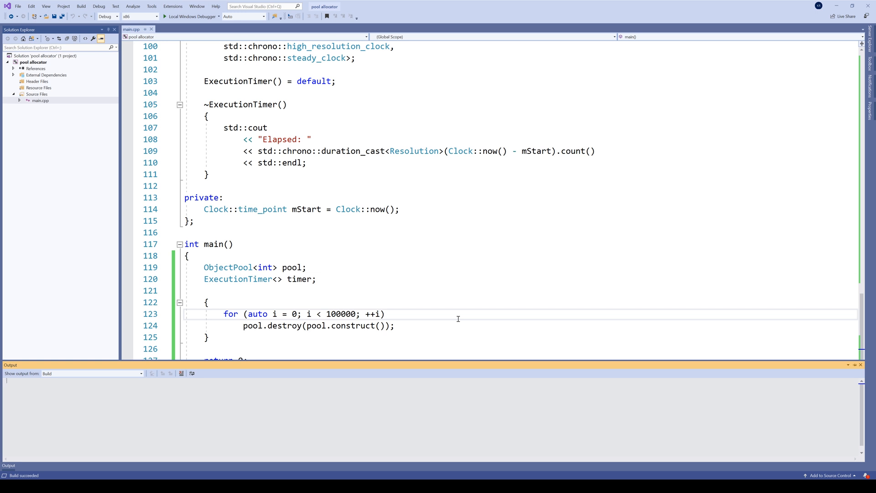
{"action": "scroll", "scroll_direction": "up", "scroll_amount": 3}
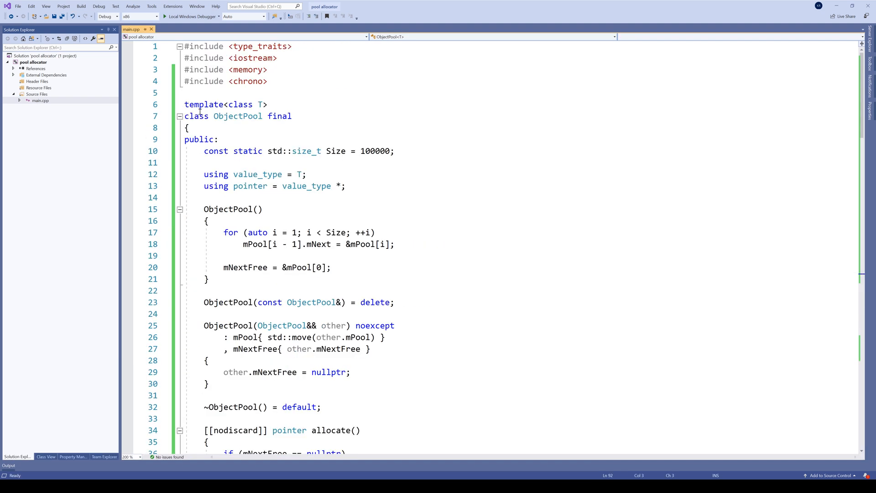
{"action": "scroll", "scroll_direction": "down", "scroll_amount": 3}
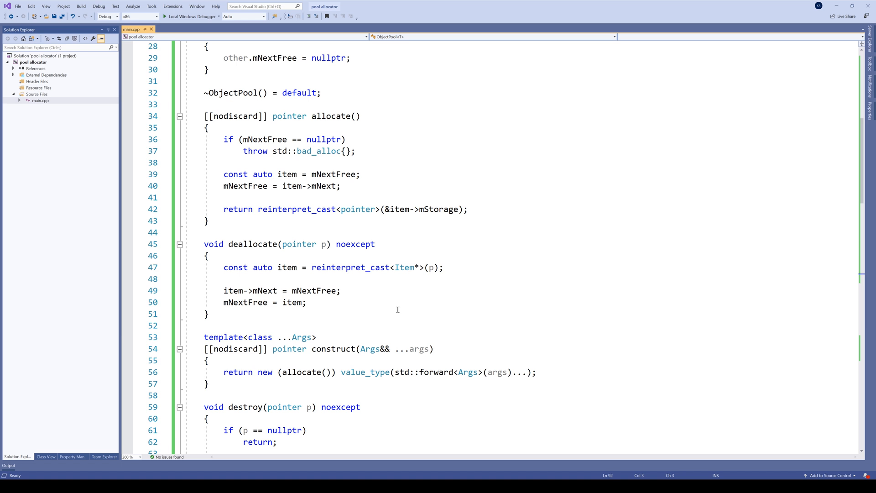
{"action": "scroll", "scroll_direction": "down", "scroll_amount": 3}
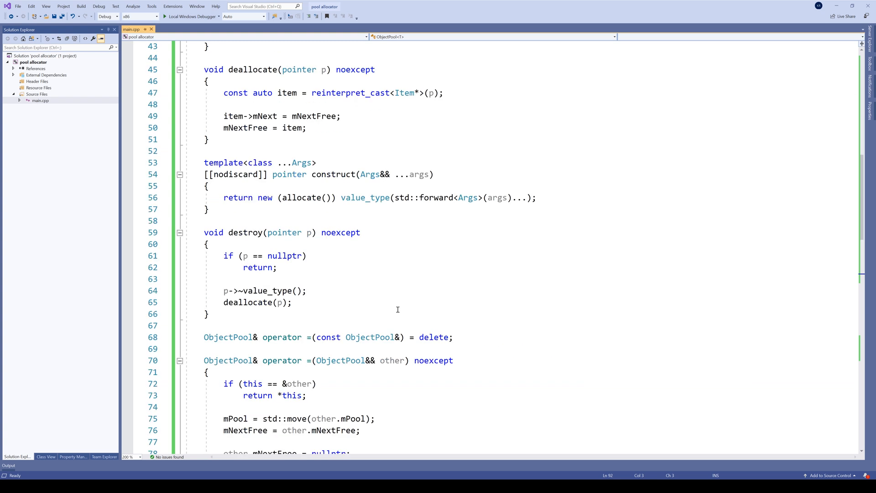
{"action": "scroll", "scroll_direction": "down", "scroll_amount": 3}
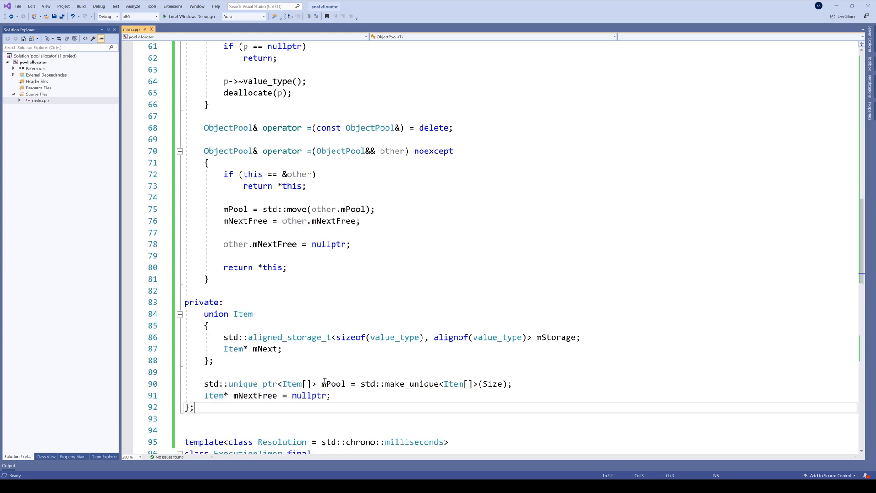
{"action": "double_click", "coordinate": [332, 383]}
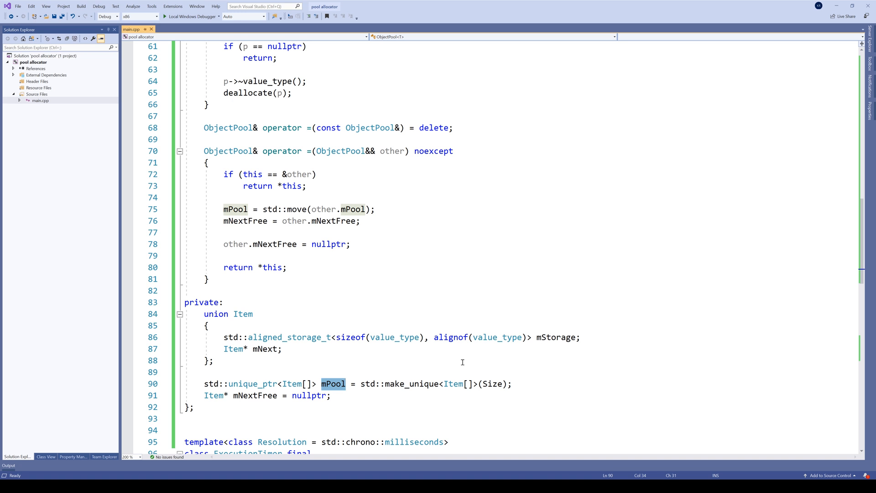